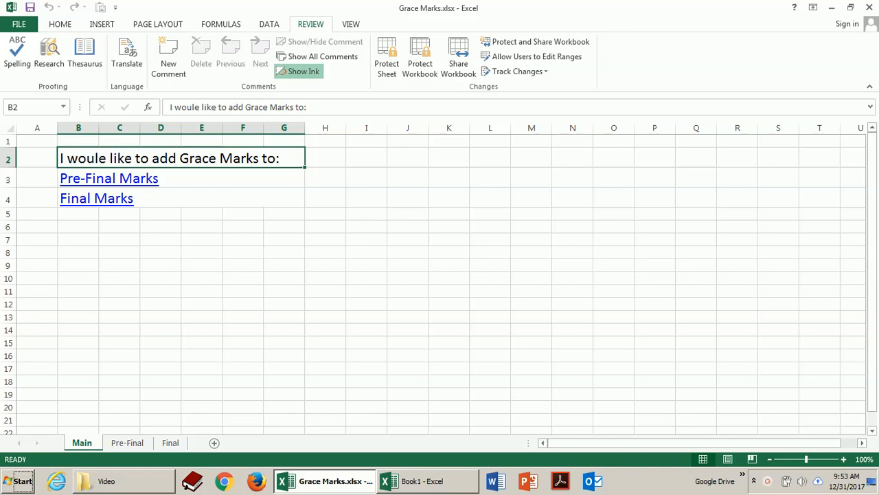
mouse_move(195, 151)
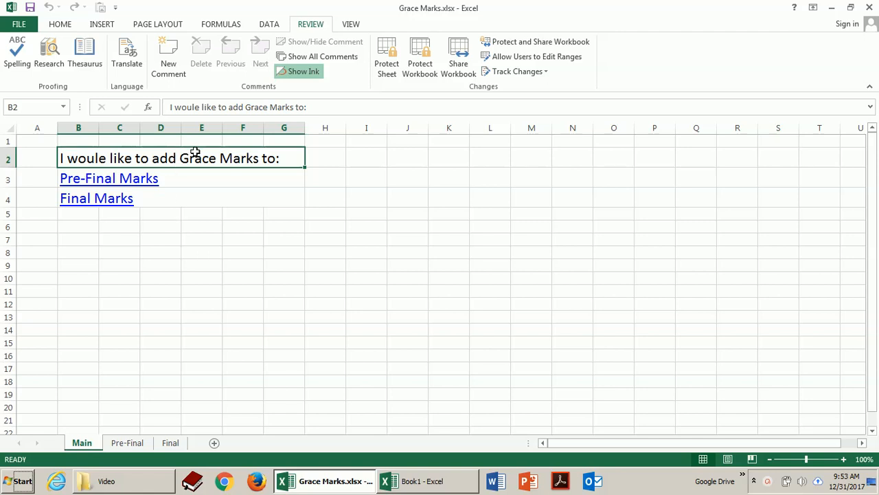
mouse_move(156, 179)
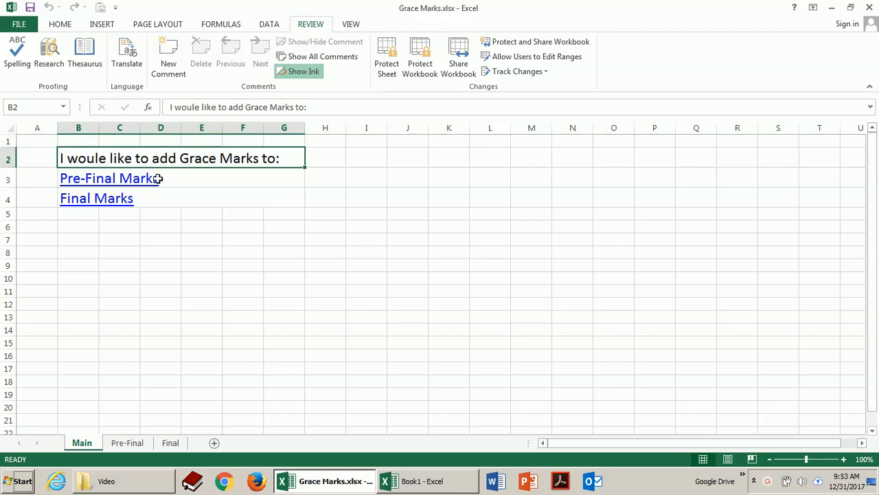
mouse_move(155, 195)
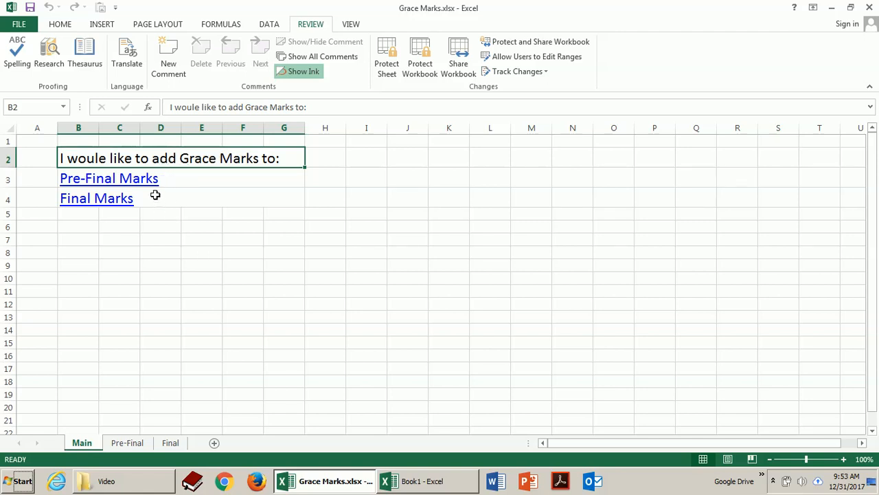
mouse_move(136, 184)
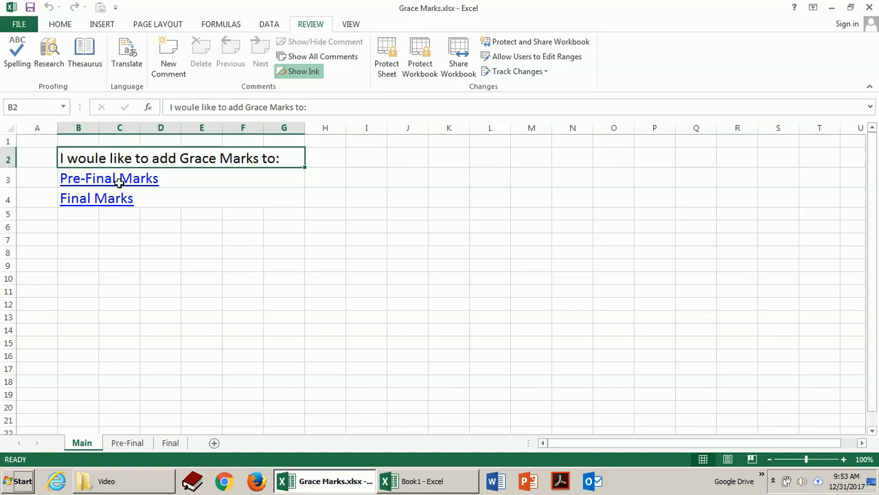
Step: Jump to the Pre-Final Marks sheet and review its ID, name, Pre-Final and Final input columns
click(126, 443)
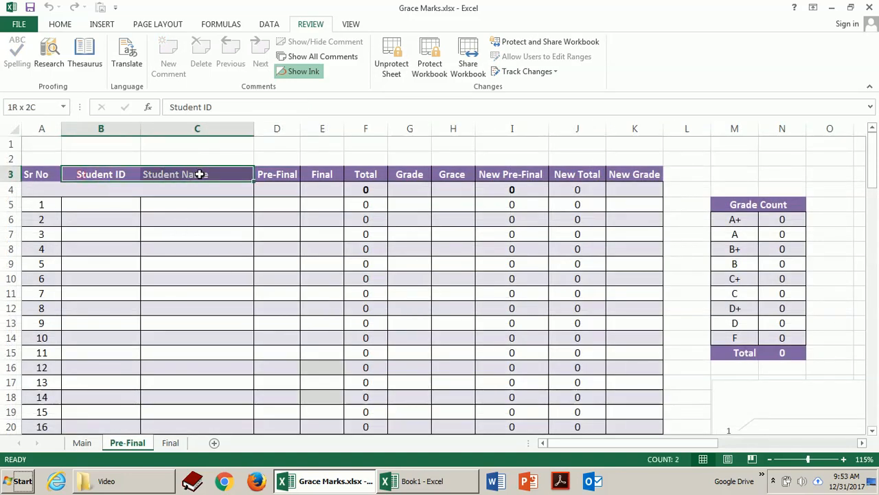
drag(198, 173, 321, 367)
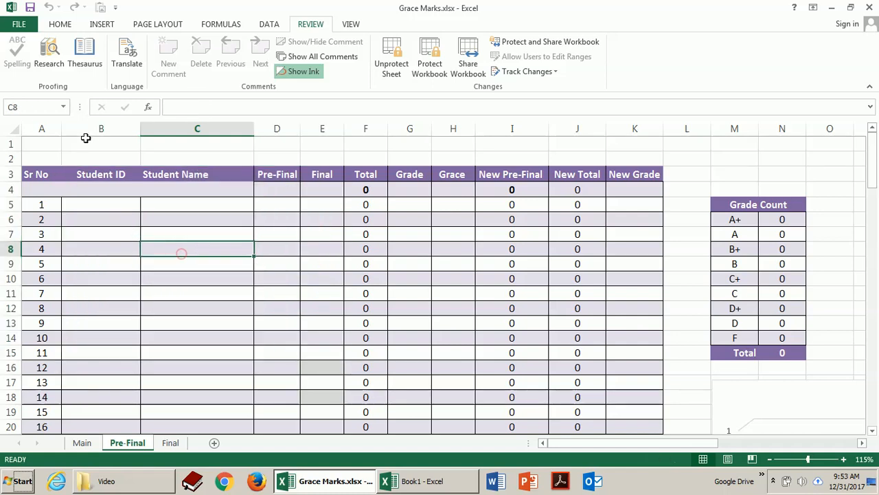
drag(102, 130, 321, 129)
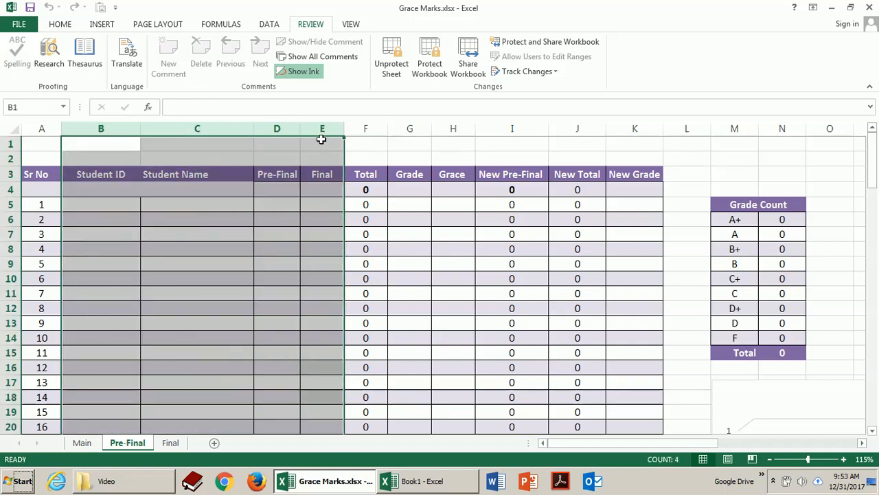
click(366, 129)
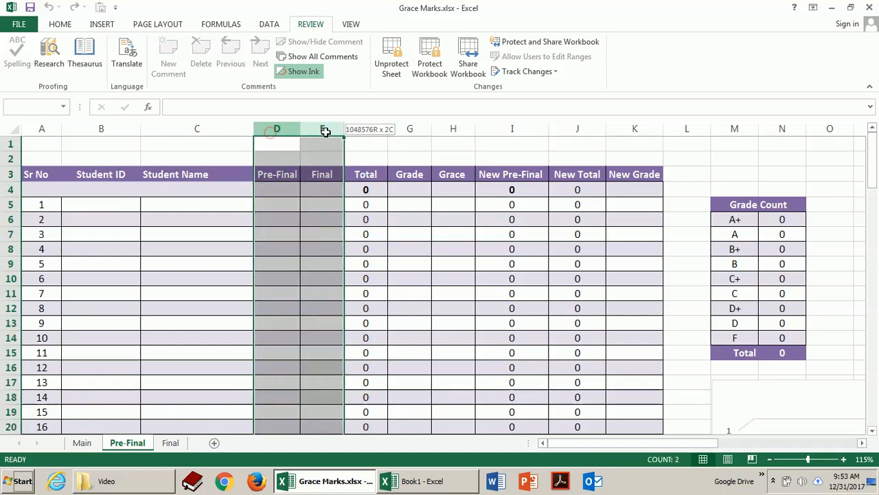
Step: Inspect the Grace formula in H5, the New Pre-Final column, the Grade Count values and the chart
click(454, 129)
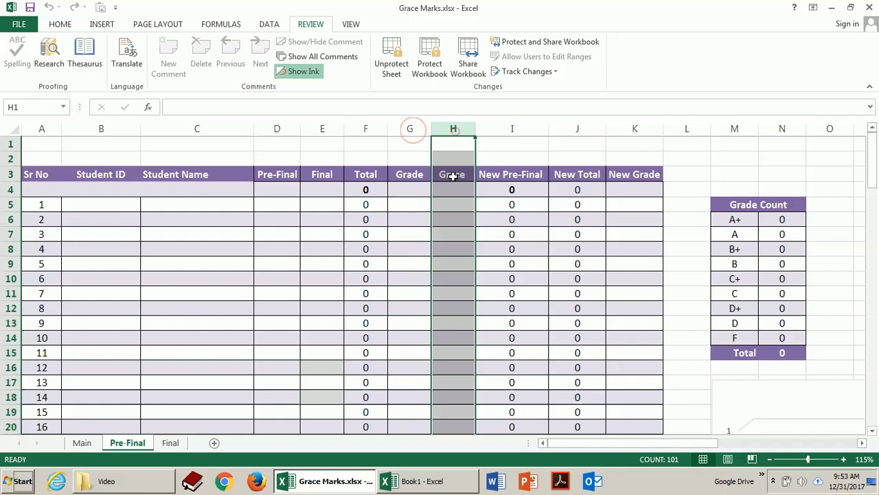
click(453, 204)
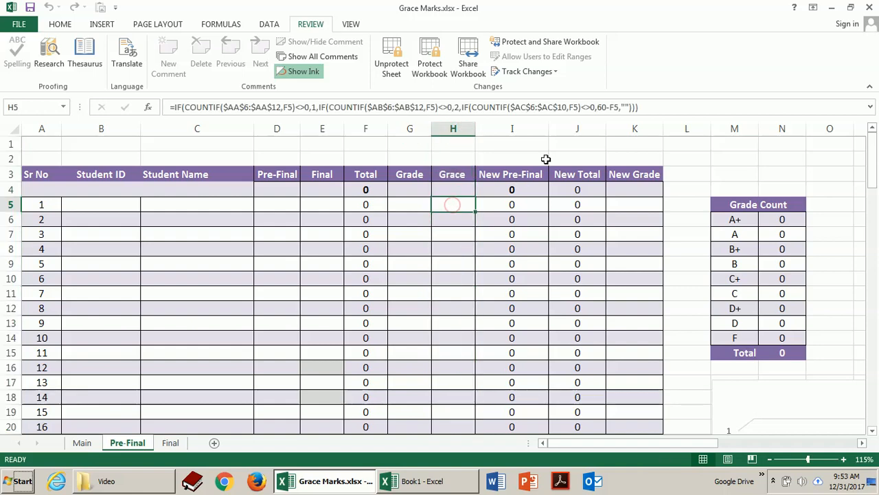
click(511, 129)
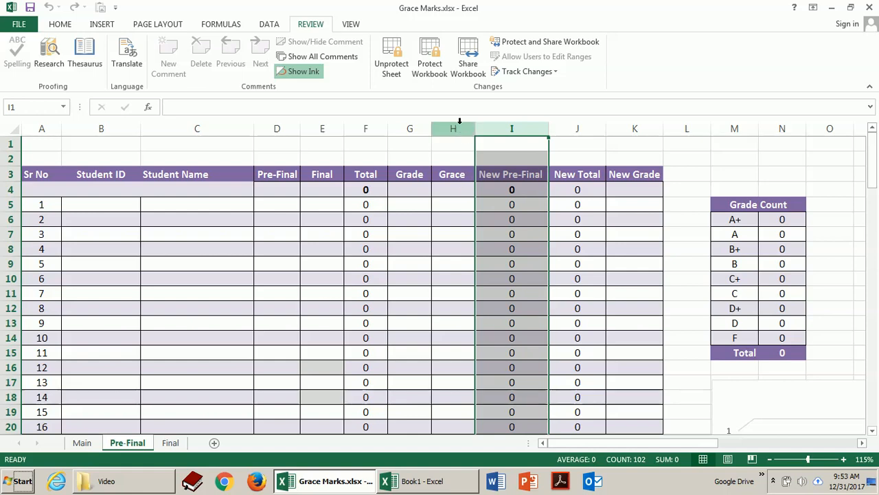
click(276, 143)
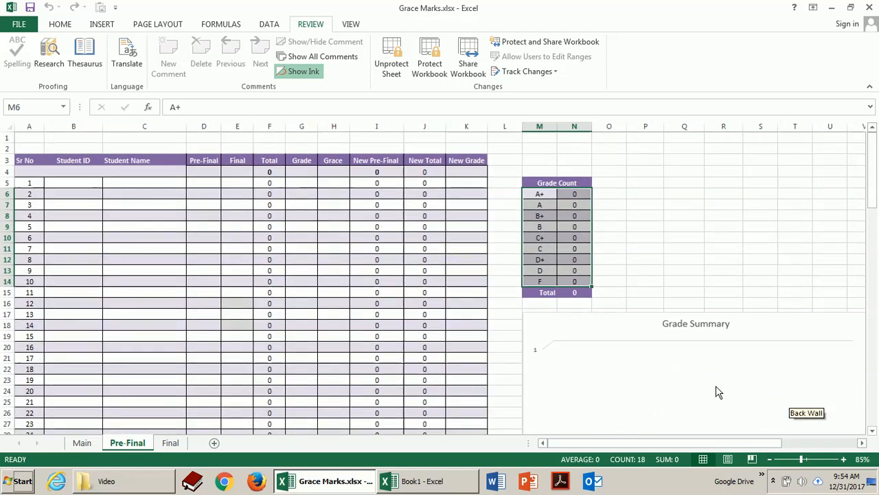
scroll(down, 3)
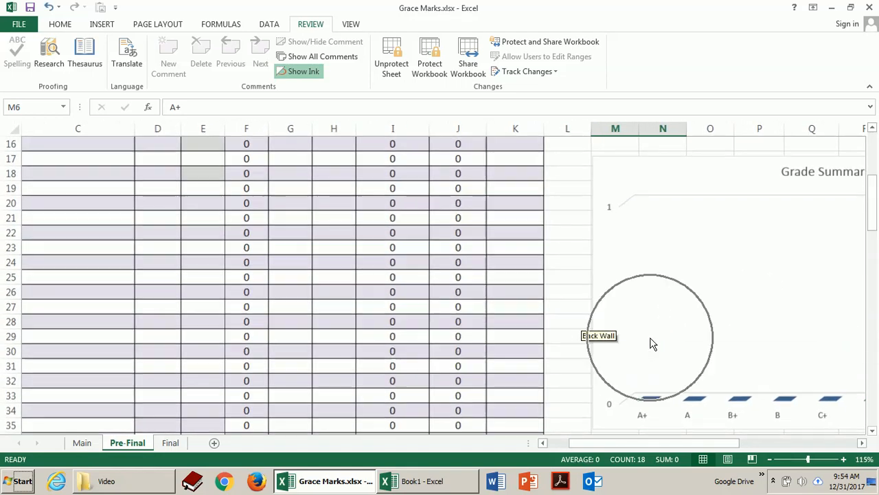
scroll(left, 3)
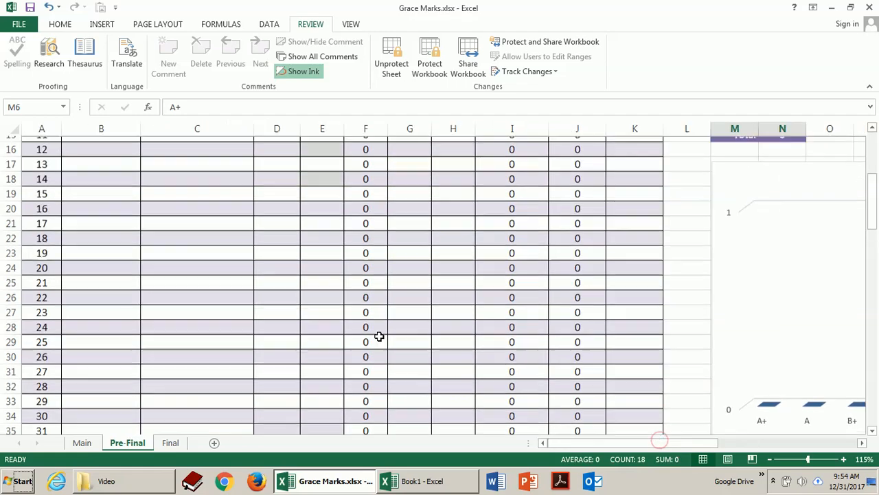
Step: Open the Final Marks sheet from Main and review its New Final and Grace columns
click(82, 442)
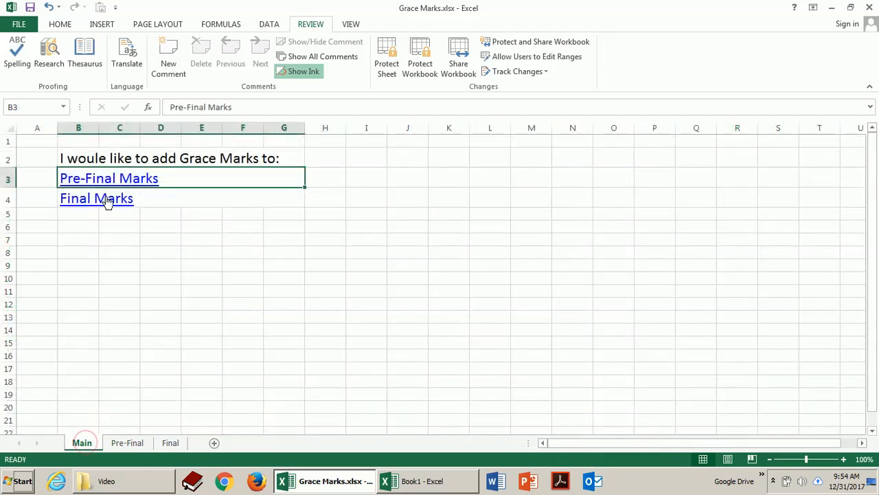
click(170, 442)
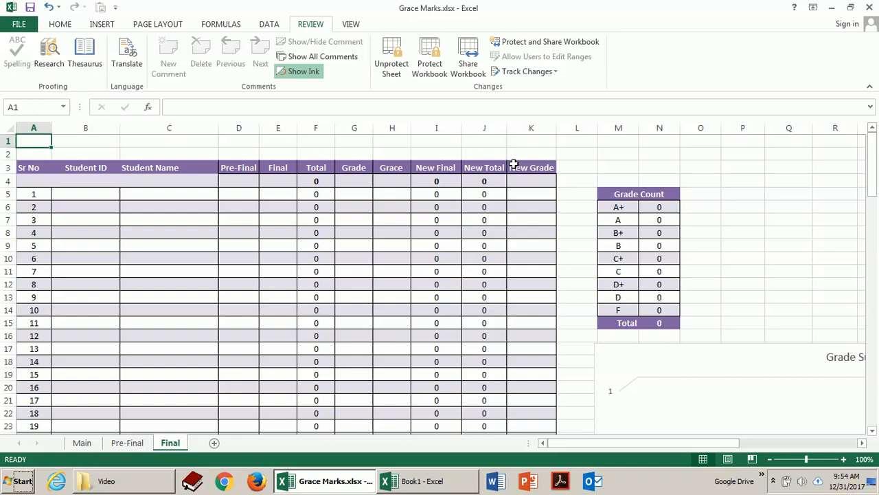
click(435, 128)
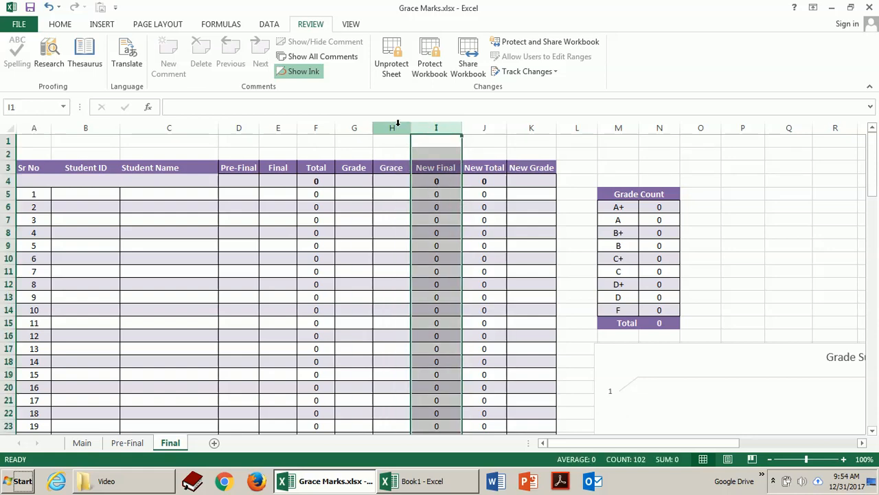
click(392, 128)
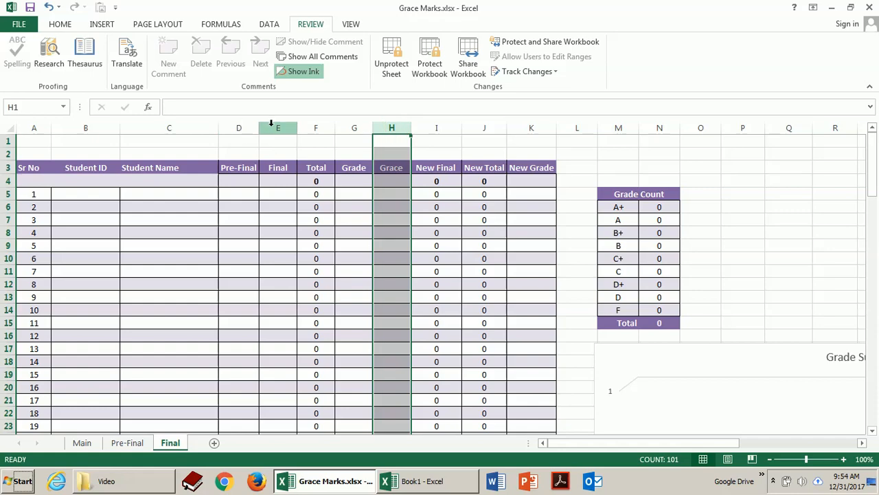
Step: Return to the Pre-Final sheet and switch to the workbook holding the student list
click(126, 443)
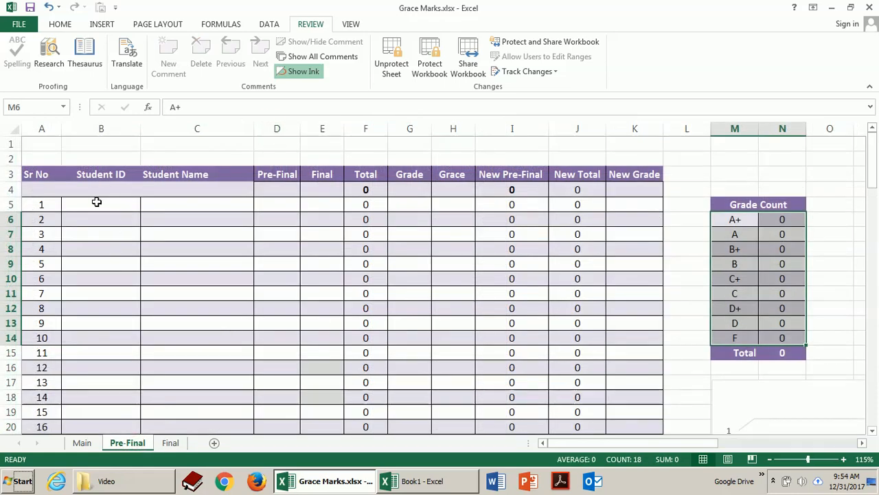
click(423, 479)
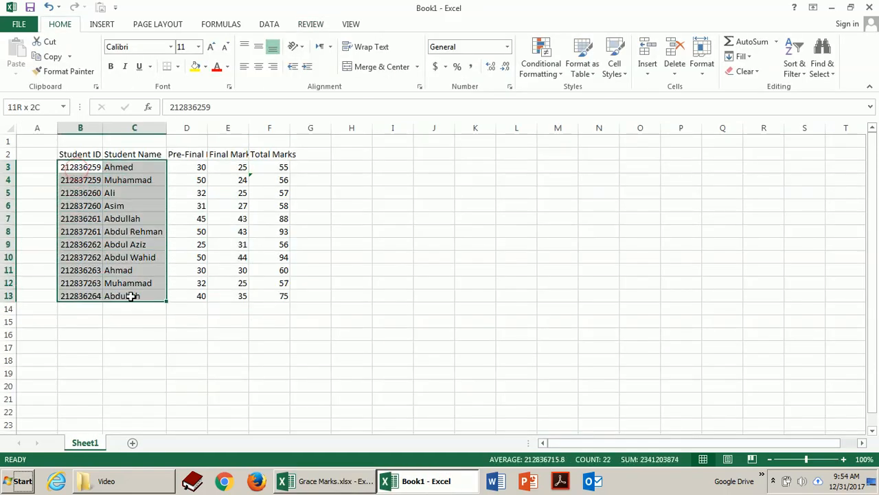
Step: Copy the eleven student IDs and names from Book1 into Pre-Final and select the first mark cell
key(ctrl+c)
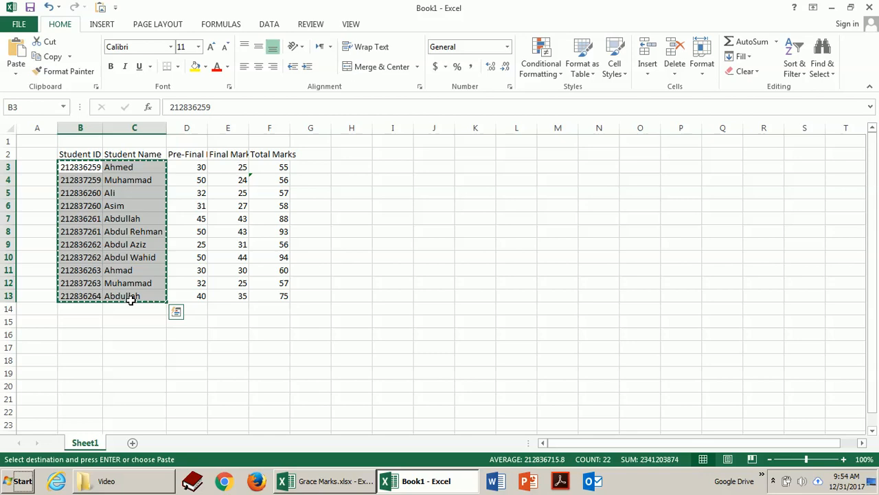
click(327, 479)
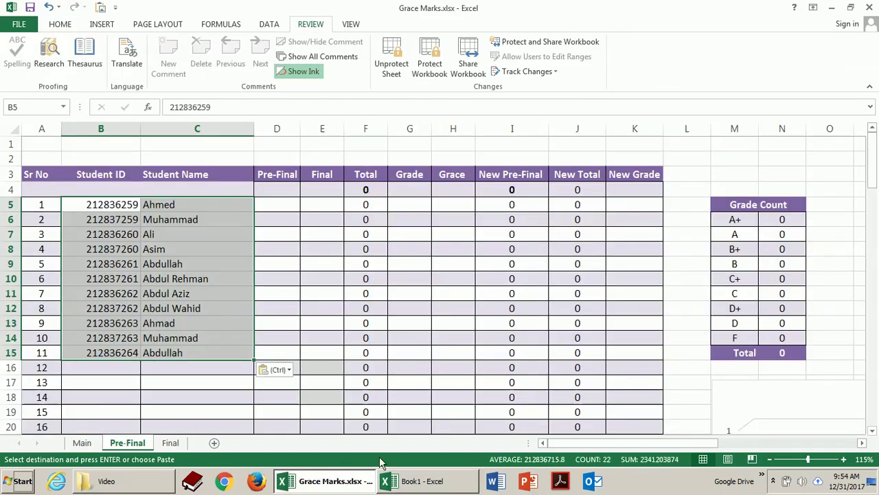
click(426, 480)
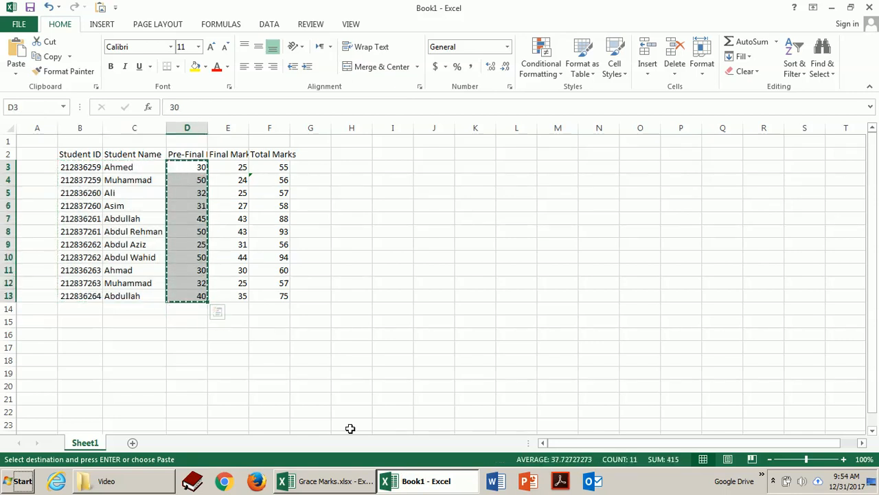
click(327, 480)
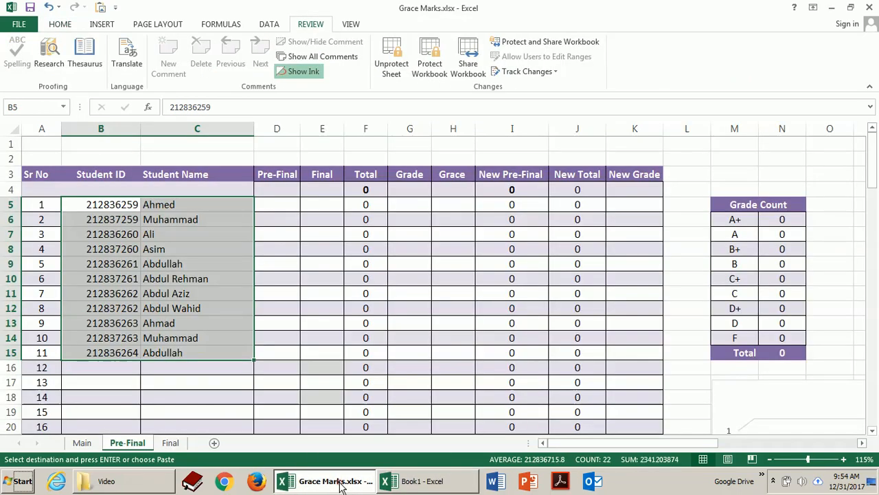
click(289, 206)
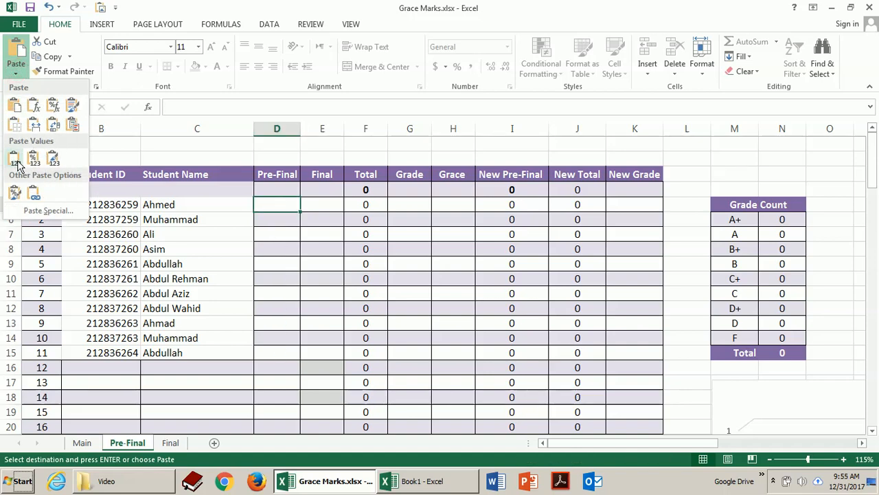
Step: Paste the Pre-Final marks as plain values and enter the mark 23
click(14, 160)
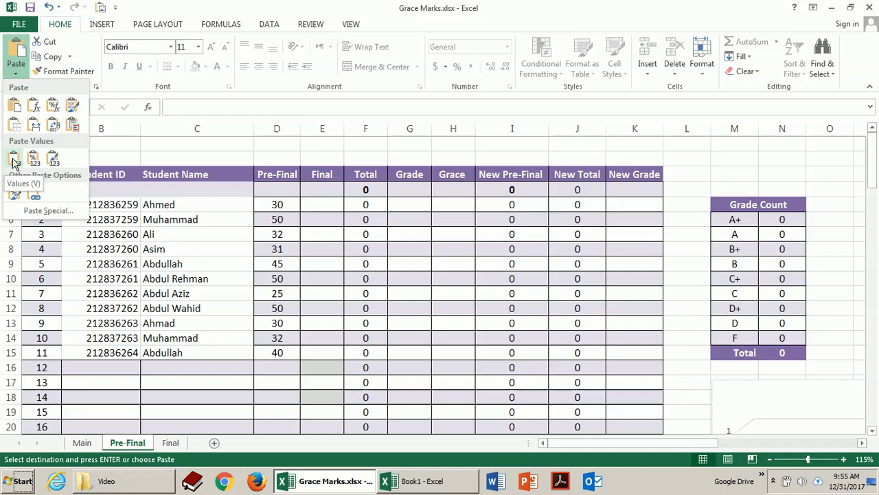
click(14, 159)
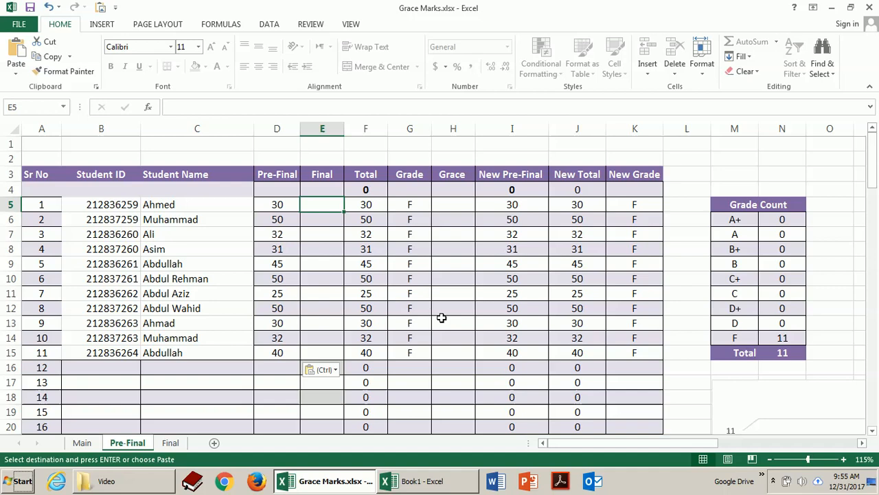
text(23)
click(322, 218)
text(24)
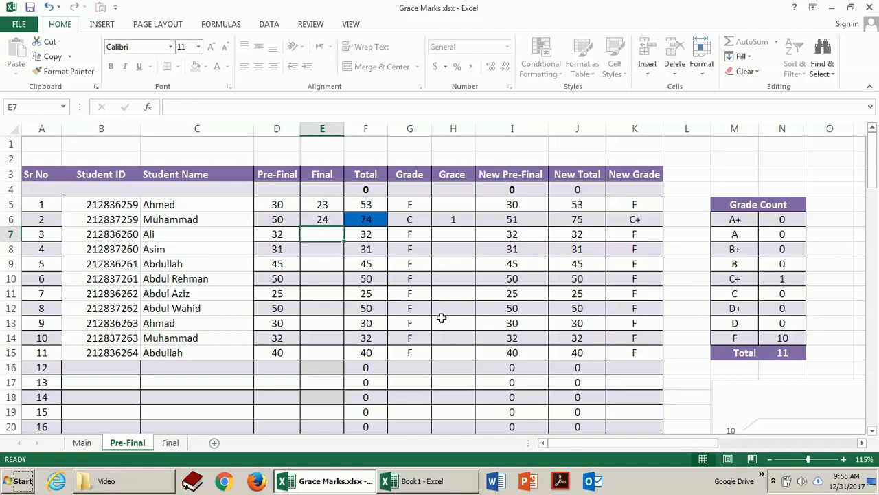
Step: Replace the old Final column marks with the Final Marks copied from Book1
drag(321, 203, 322, 220)
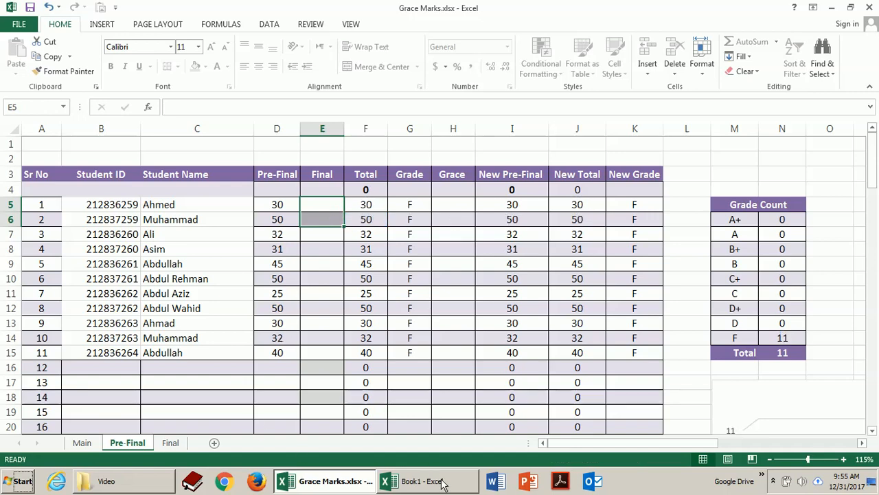
click(415, 481)
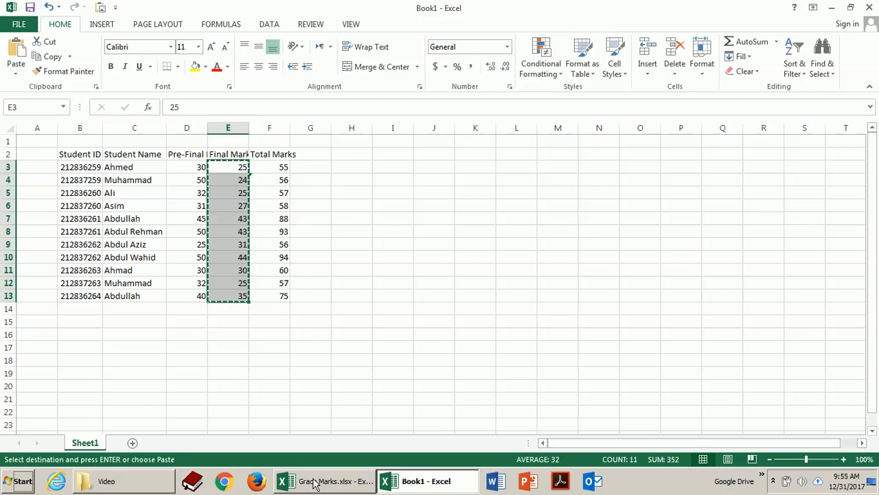
click(316, 480)
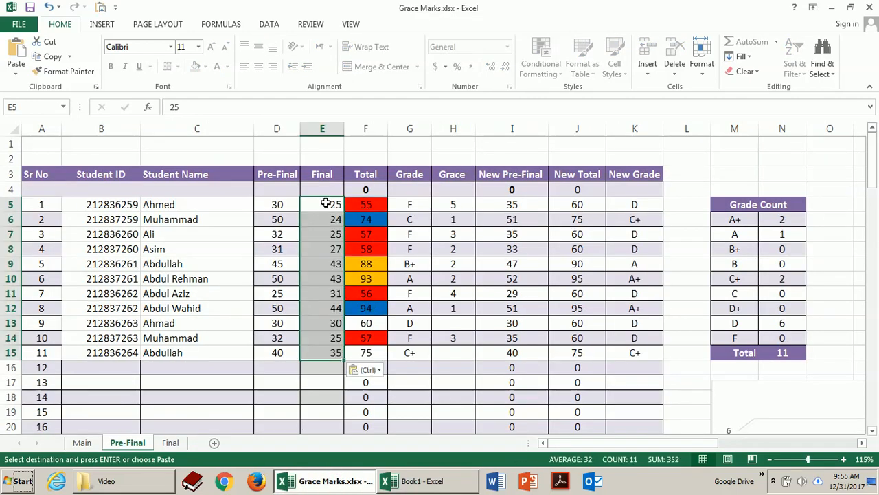
mouse_move(330, 343)
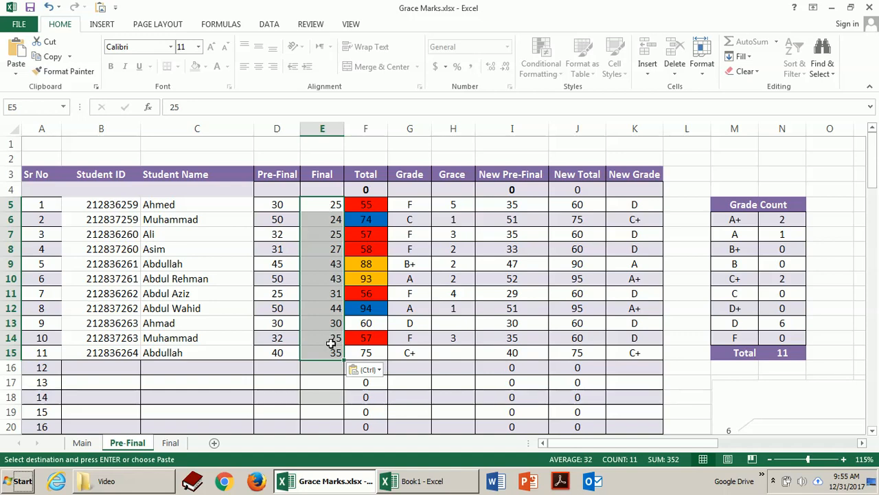
click(321, 203)
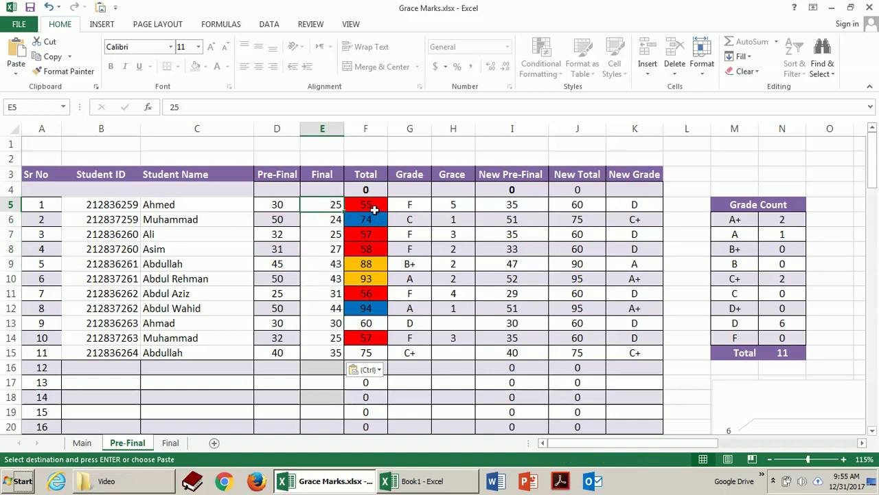
click(366, 203)
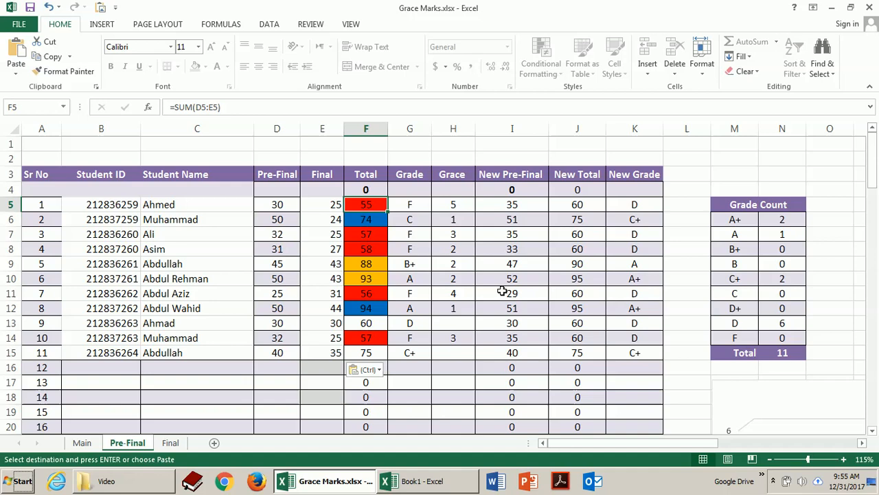
click(409, 203)
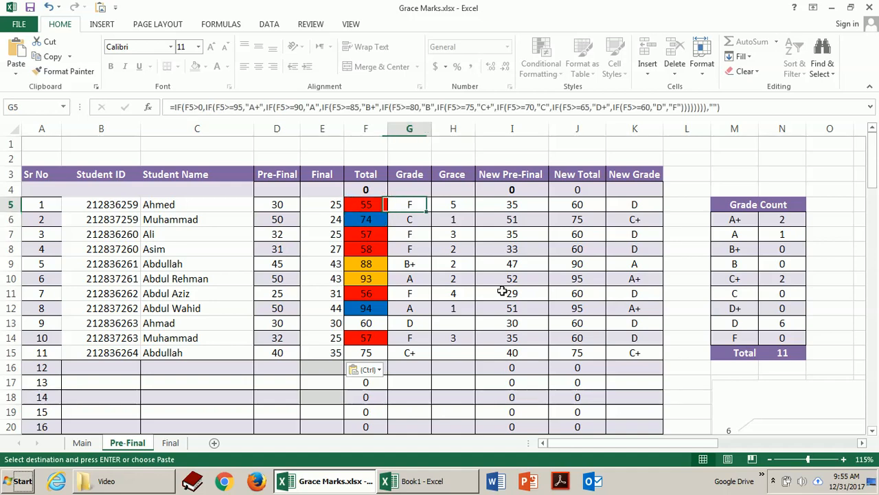
click(453, 203)
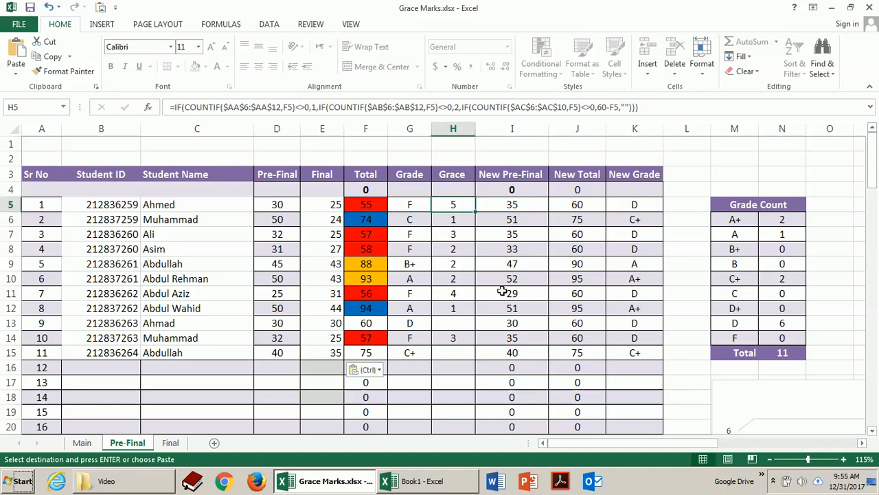
click(365, 203)
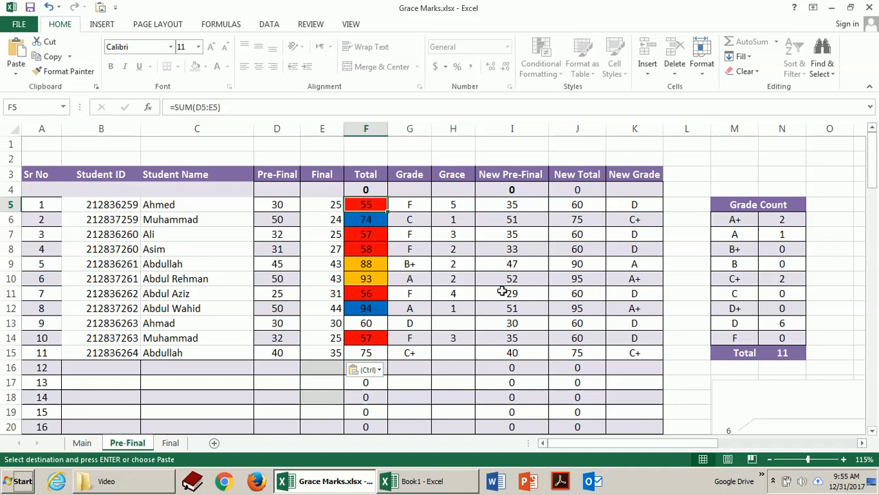
click(454, 203)
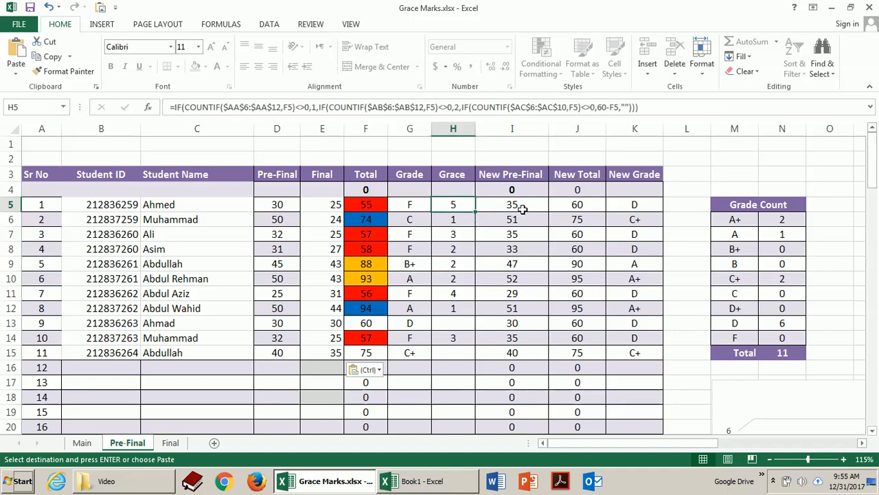
click(511, 203)
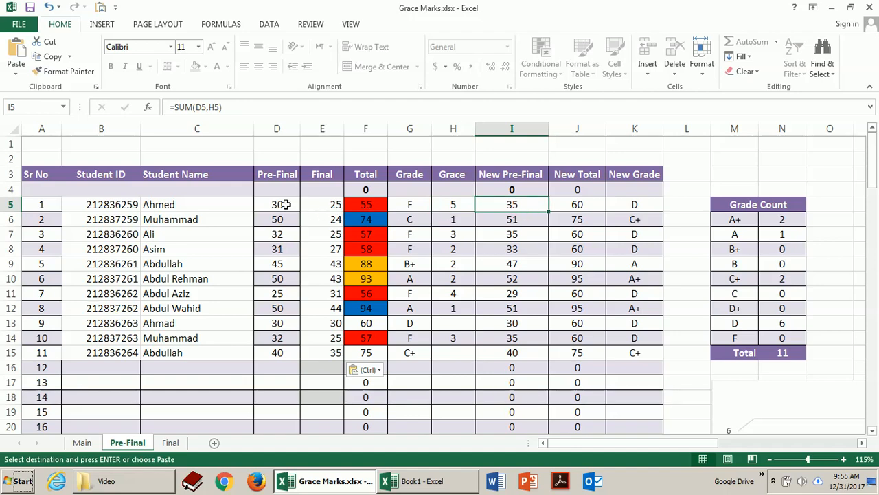
click(277, 203)
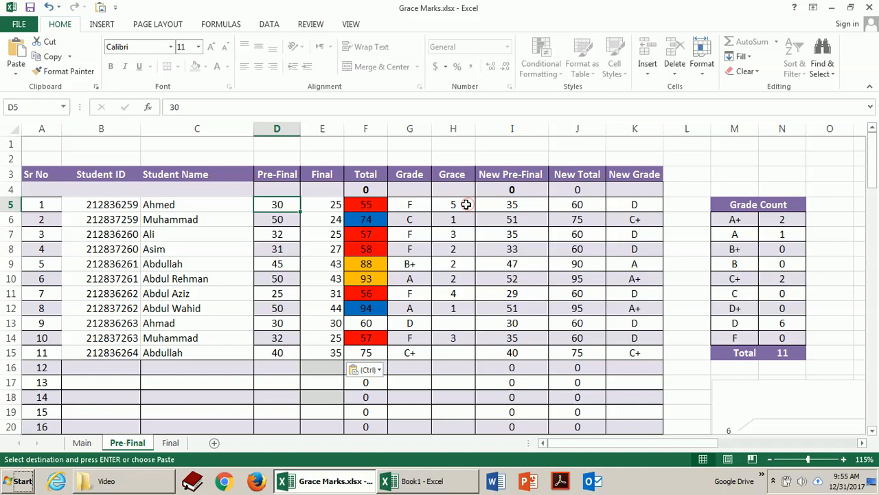
click(511, 203)
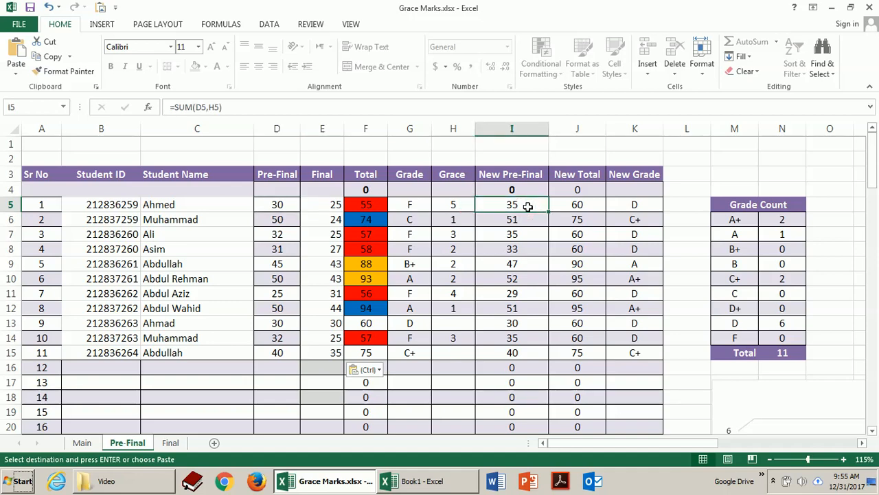
click(577, 204)
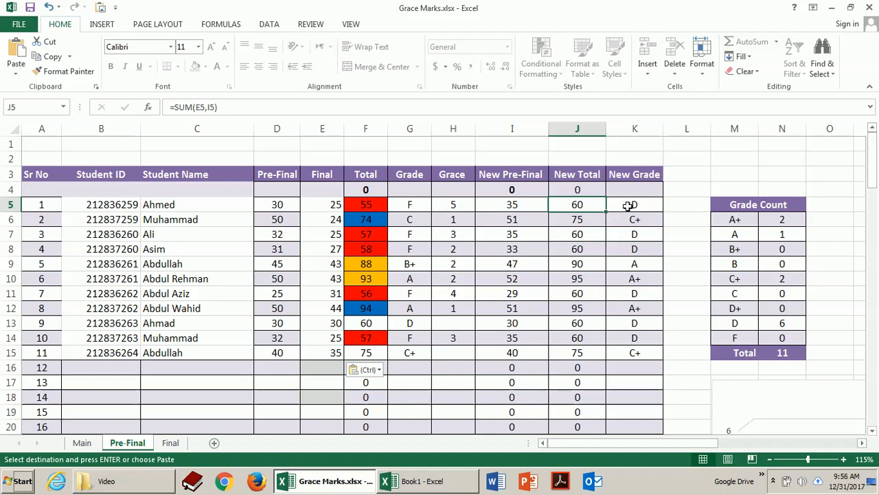
click(634, 204)
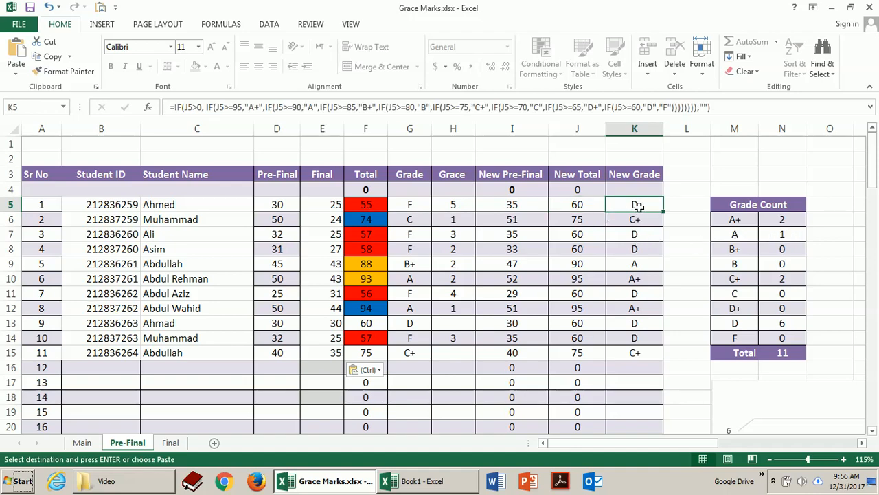
click(321, 219)
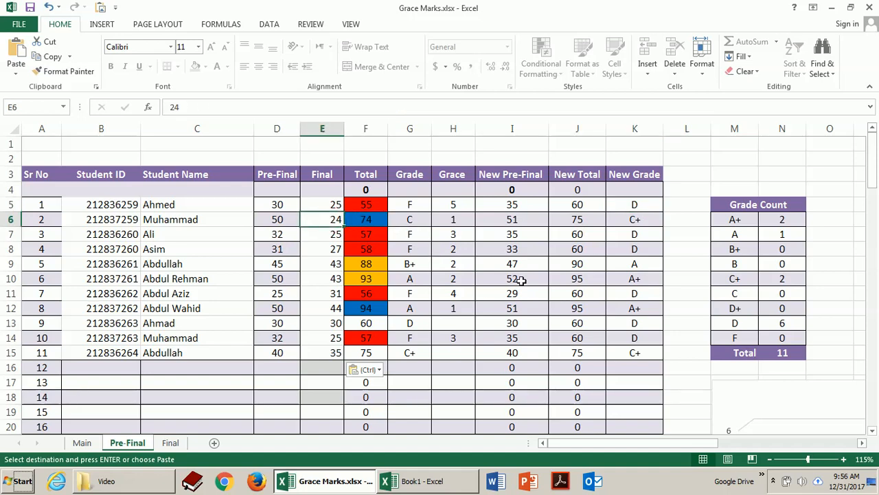
click(366, 220)
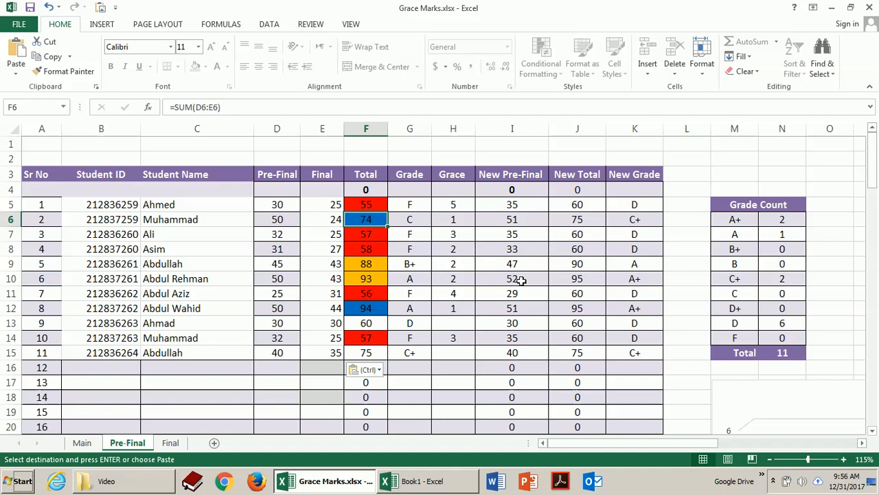
click(409, 219)
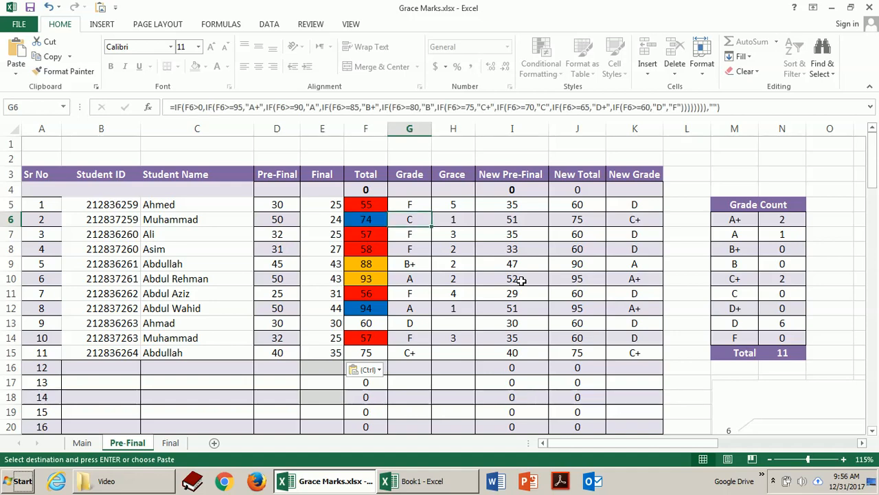
click(453, 219)
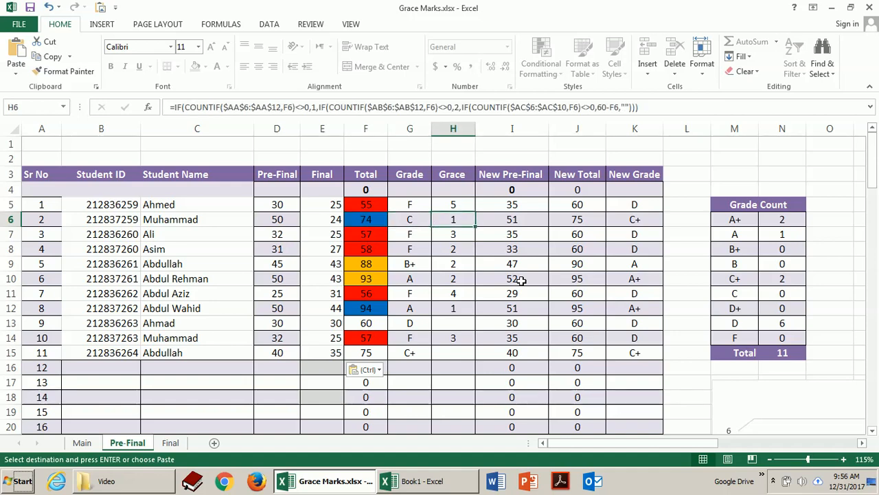
click(635, 219)
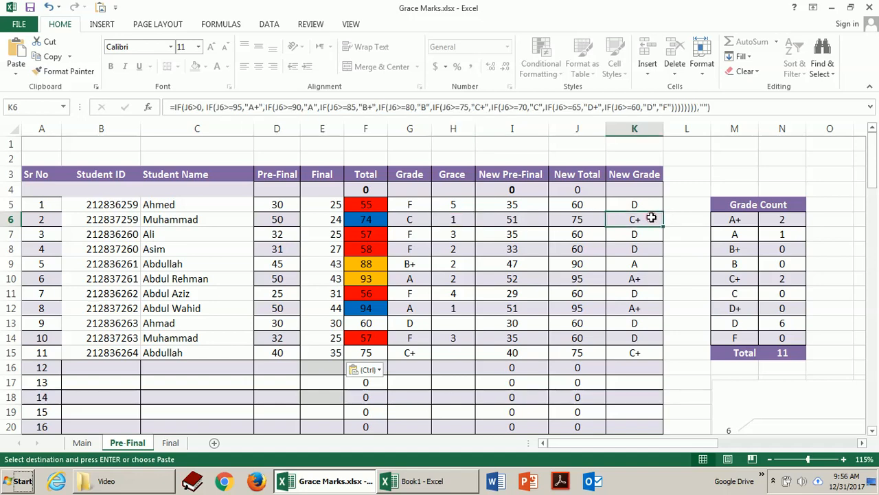
click(511, 219)
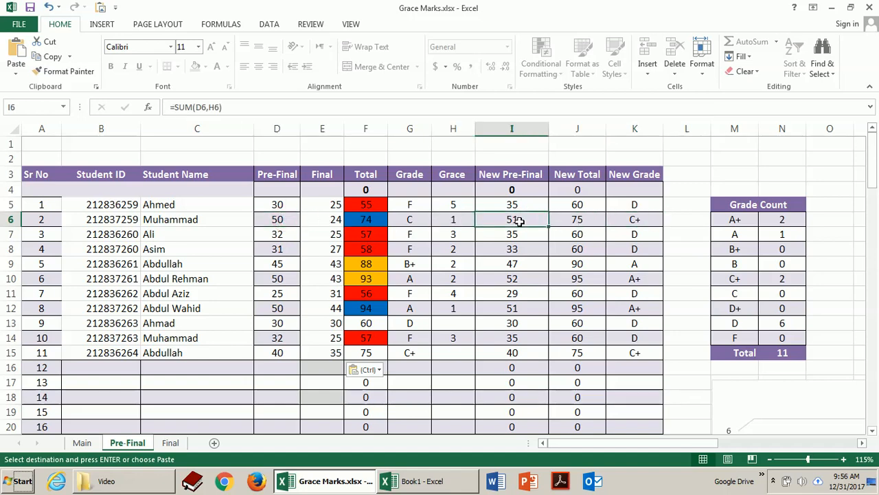
click(454, 233)
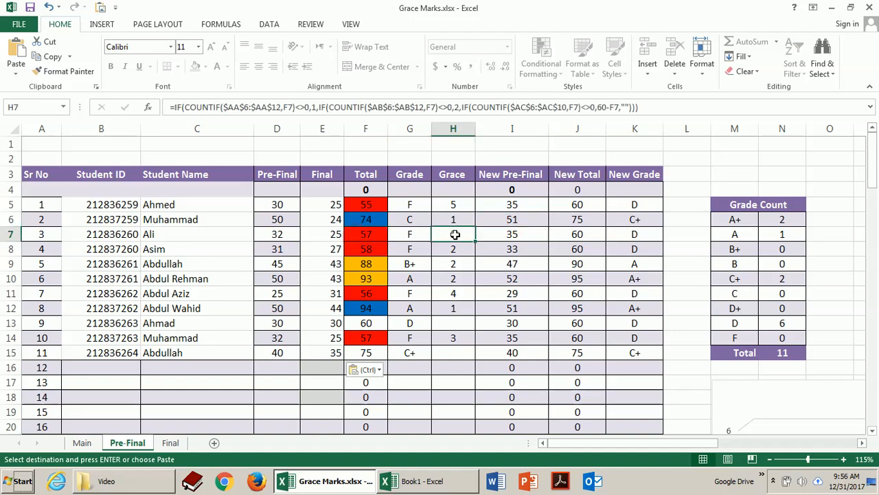
click(454, 249)
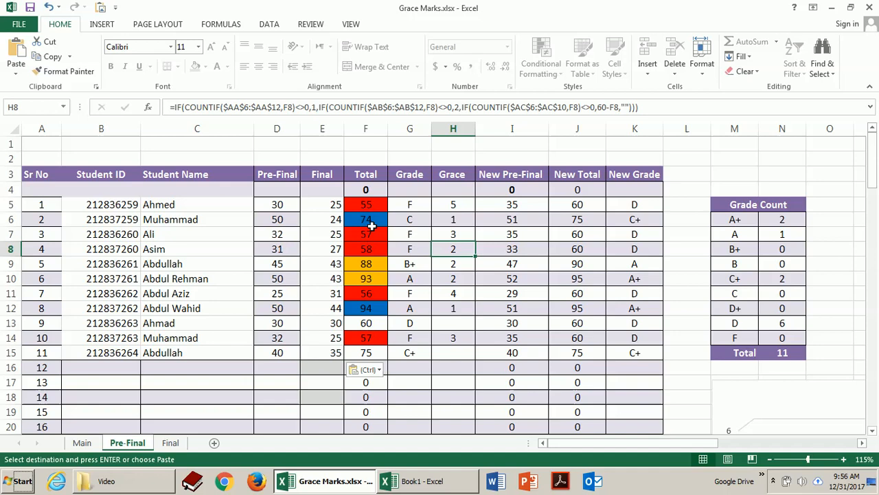
click(366, 219)
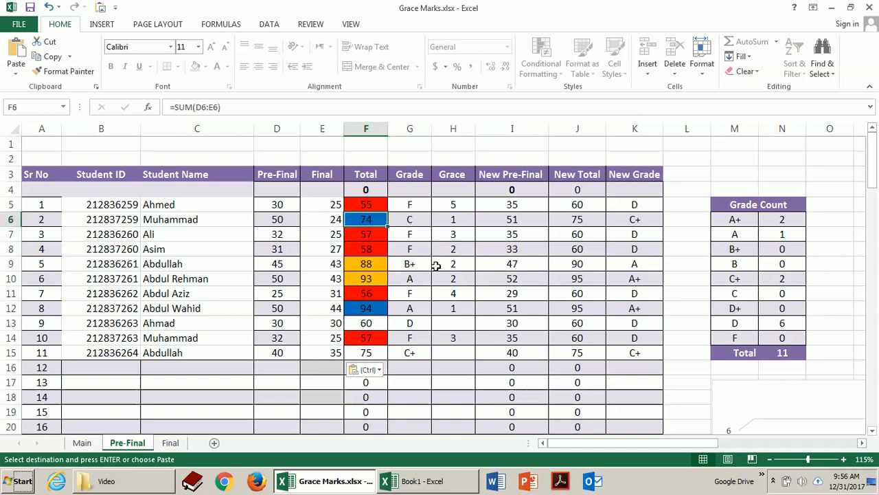
click(453, 263)
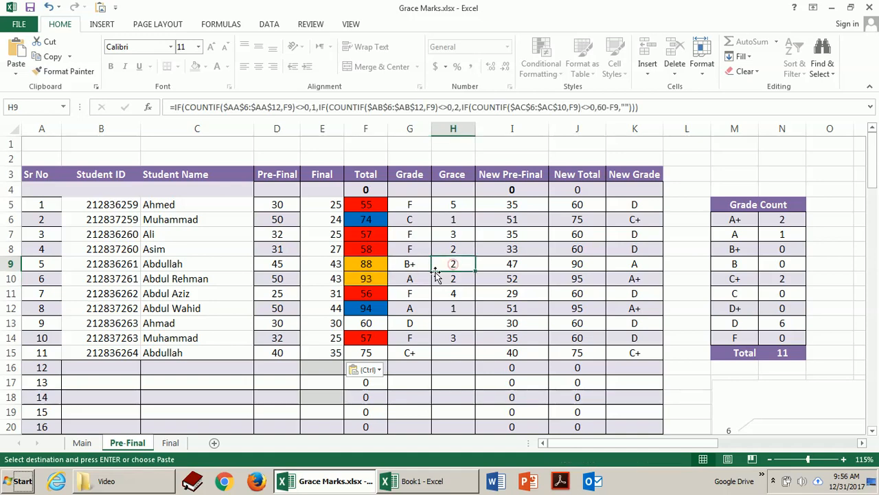
click(409, 264)
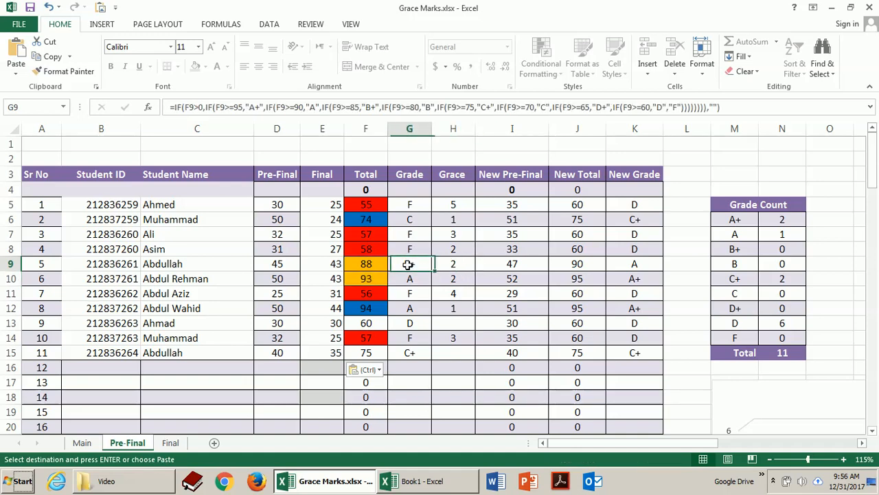
click(409, 278)
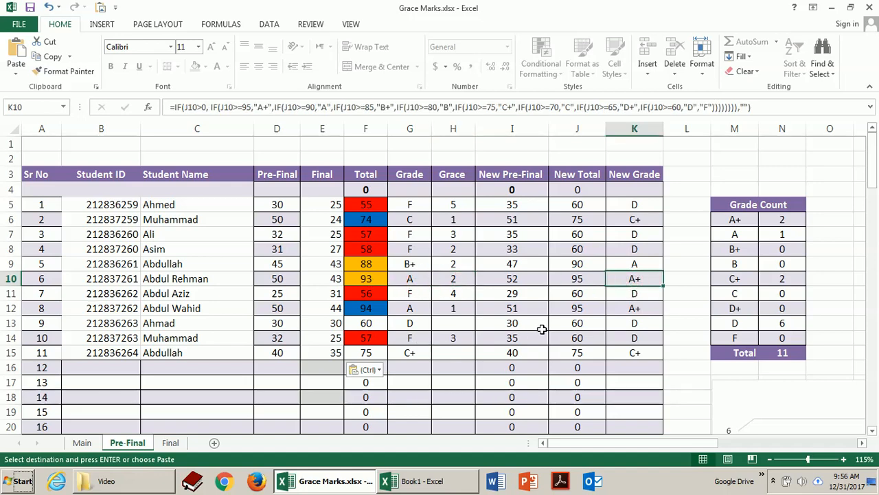
drag(733, 220, 782, 323)
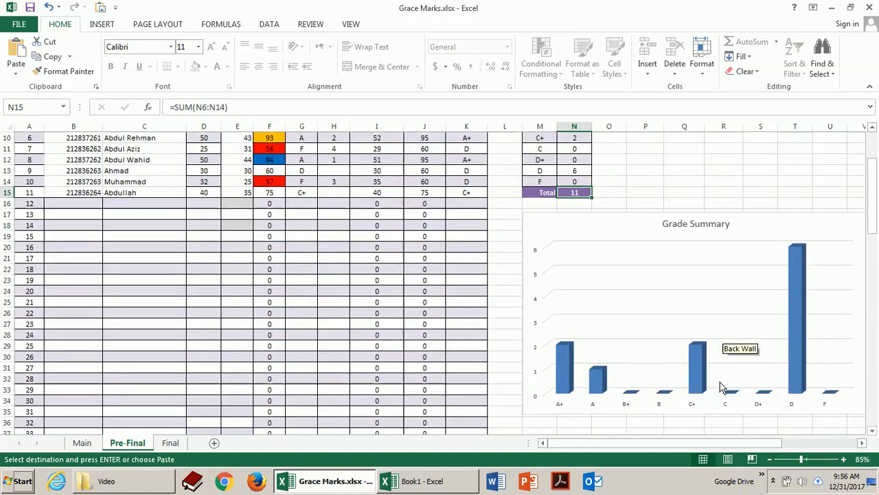
mouse_move(665, 344)
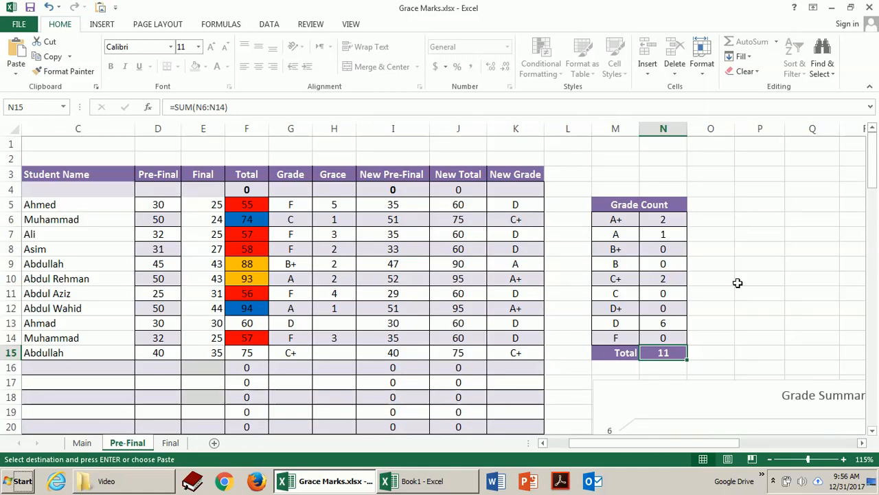
mouse_move(690, 448)
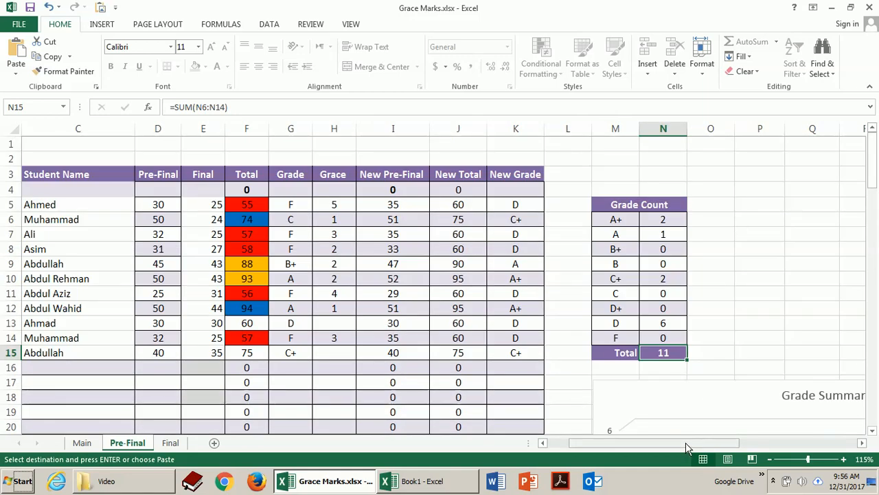
Step: Scroll across to the Control Panel thresholds so Abdullah and Abdul Rehman get no grace marks
scroll(right, 3)
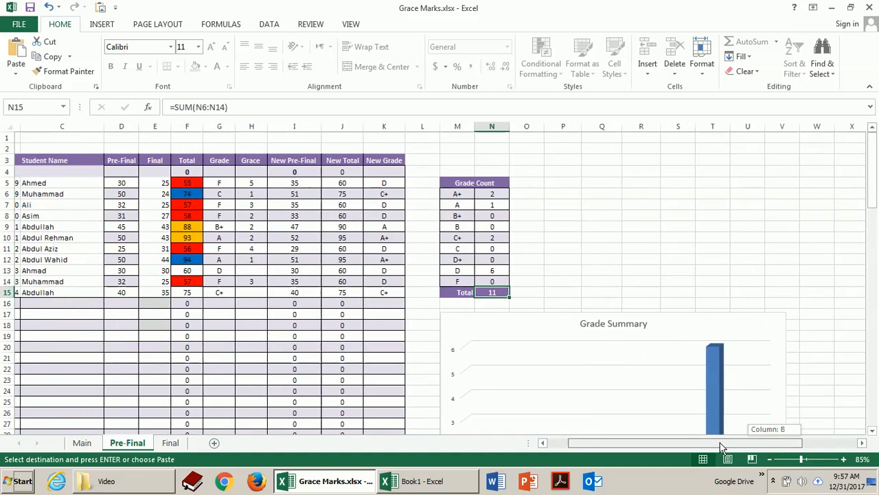
scroll(right, 3)
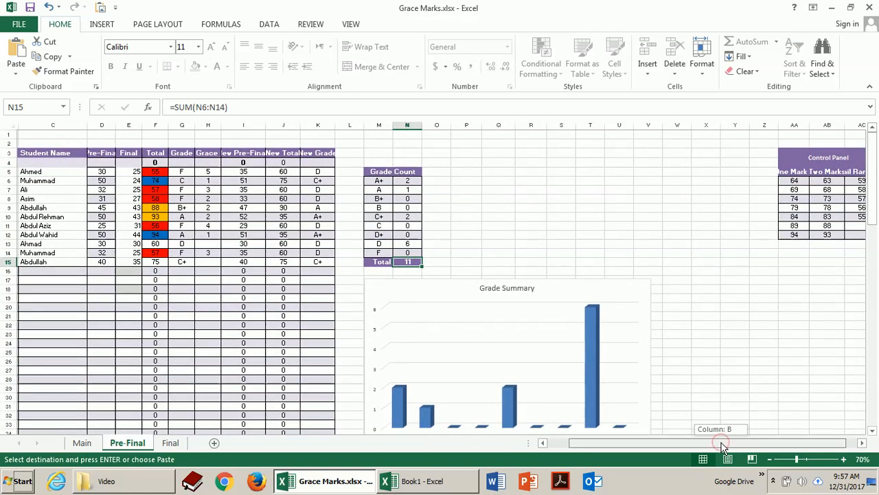
scroll(right, 3)
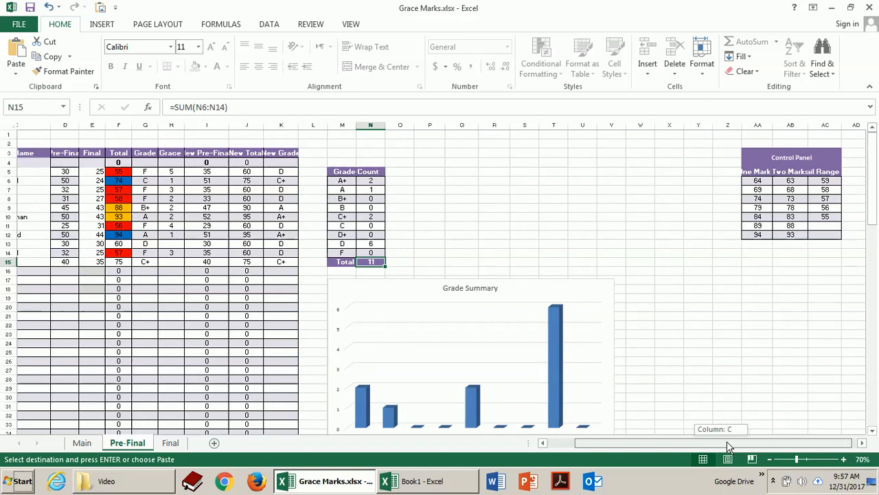
scroll(left, 3)
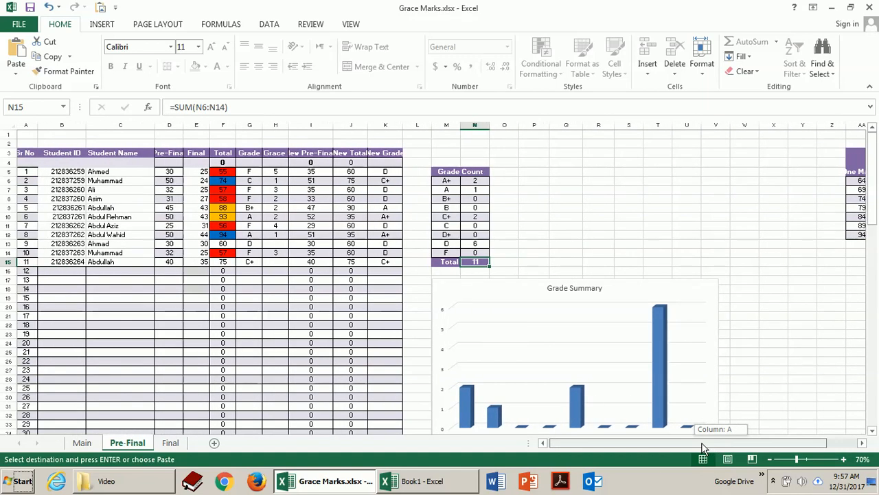
scroll(right, 3)
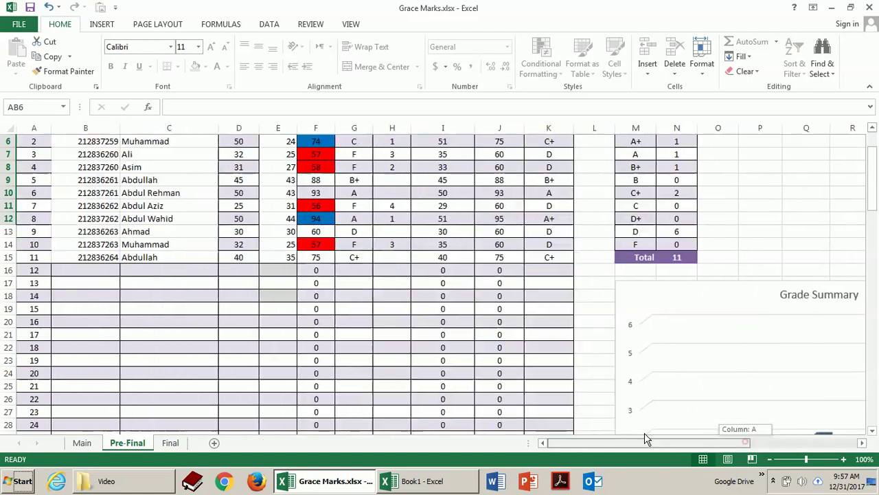
Step: Check Abdullah's and Abdul Rehman's totals and the grace formula for Abdul Aziz
click(315, 179)
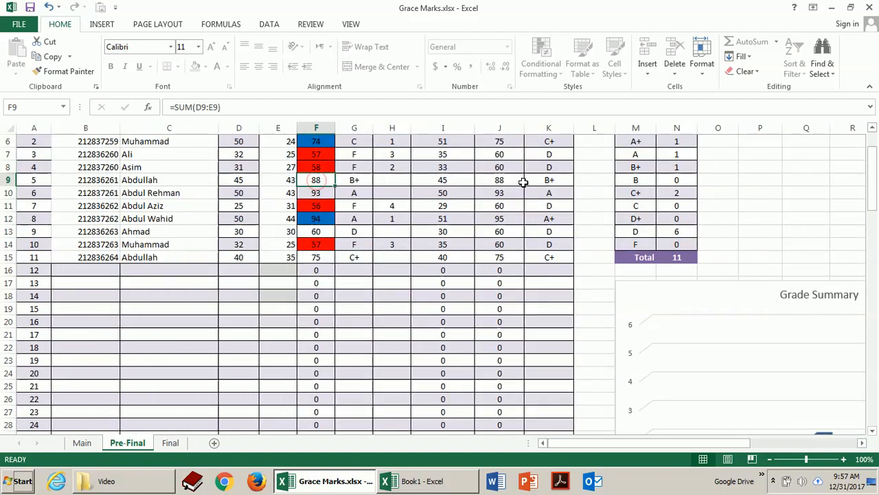
click(498, 192)
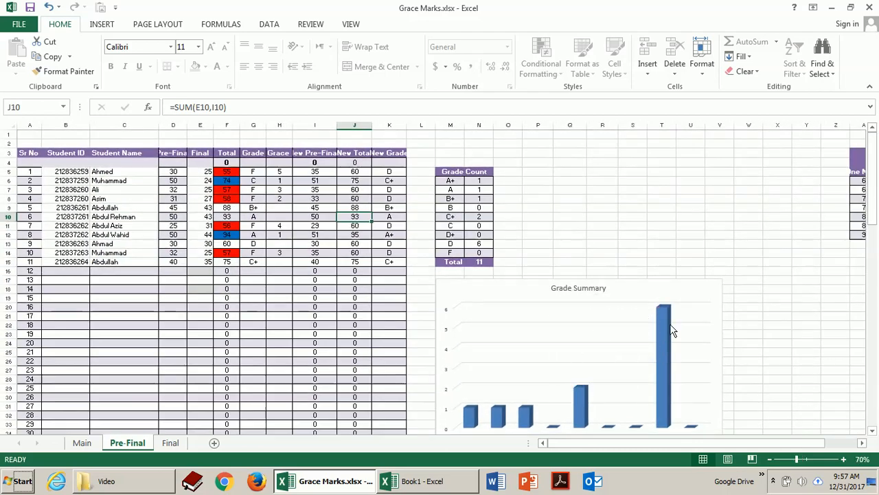
scroll(right, 3)
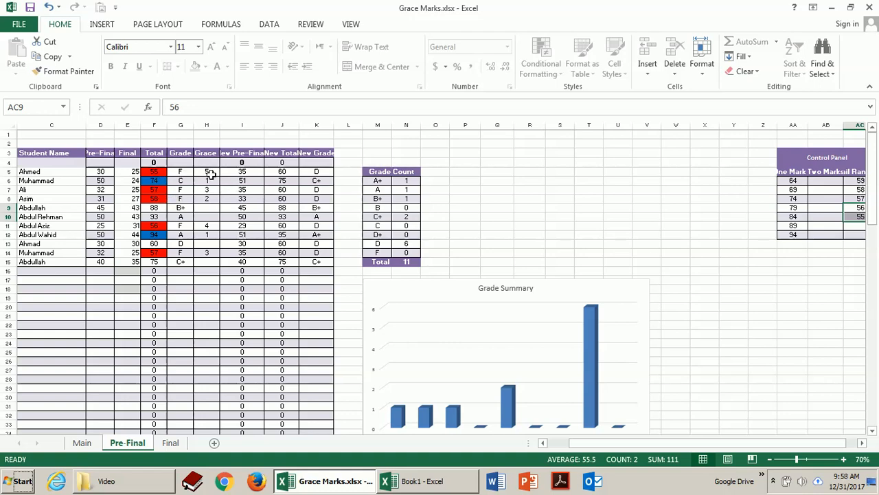
click(206, 225)
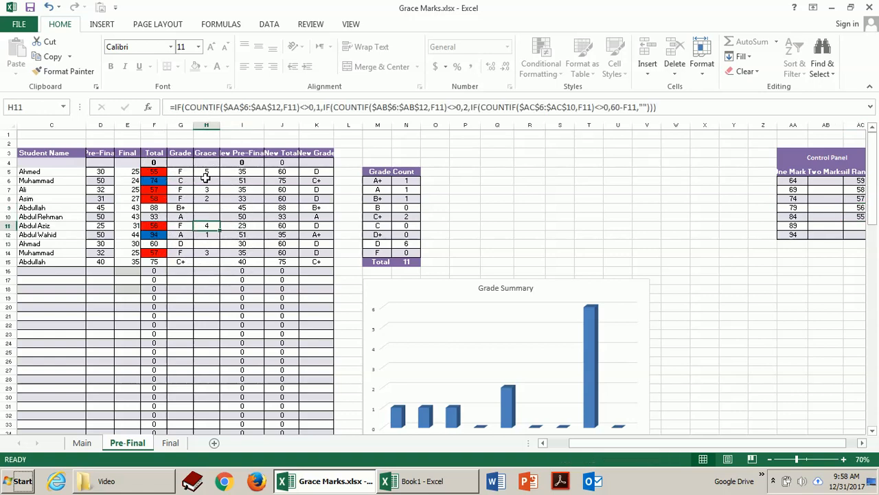
Step: Change the Control Panel threshold in AC9 so Ahmed and Abdul Aziz receive no grace
click(863, 206)
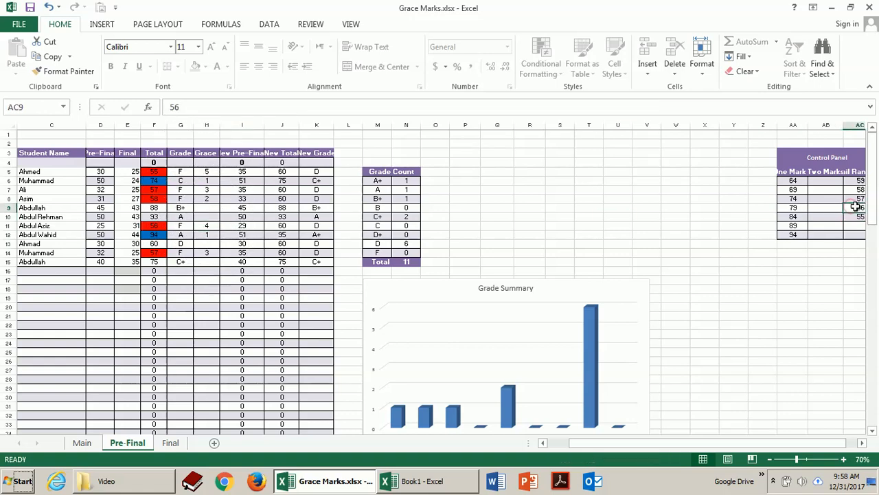
scroll(right, 3)
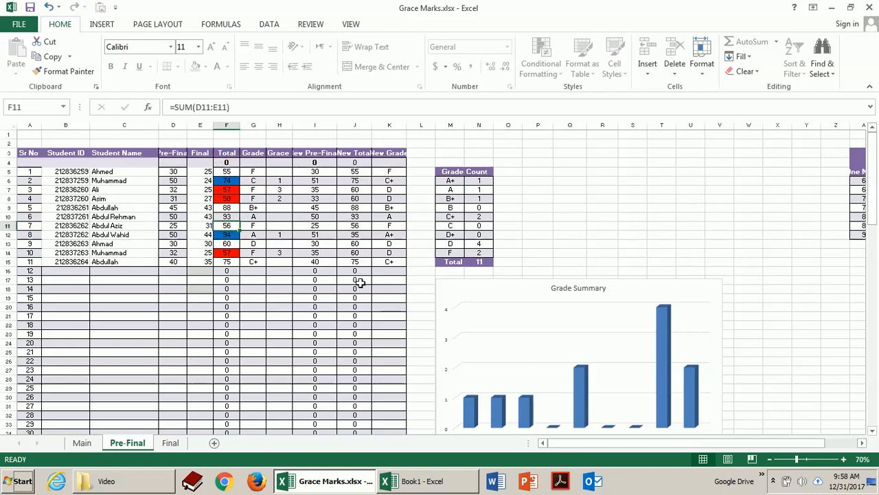
mouse_move(256, 338)
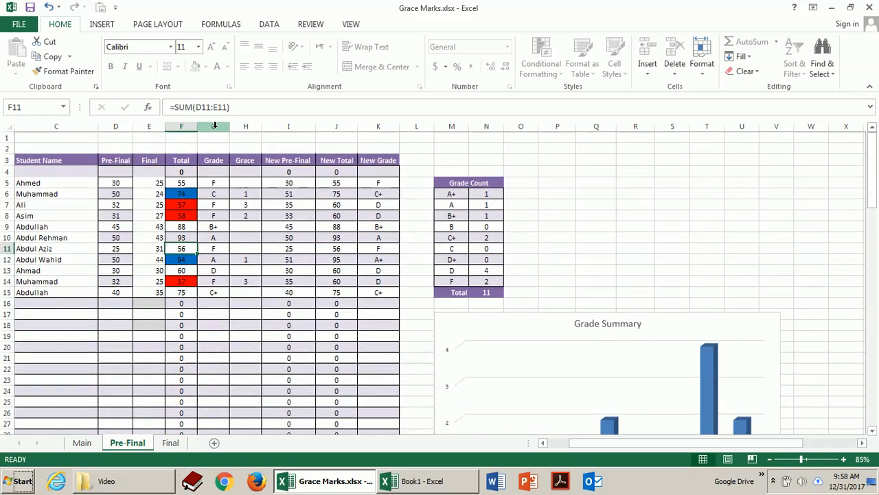
click(181, 127)
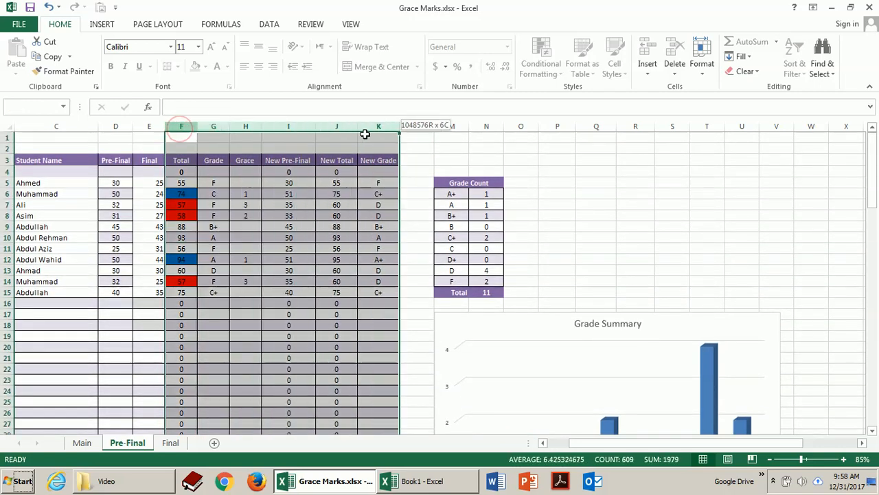
click(182, 127)
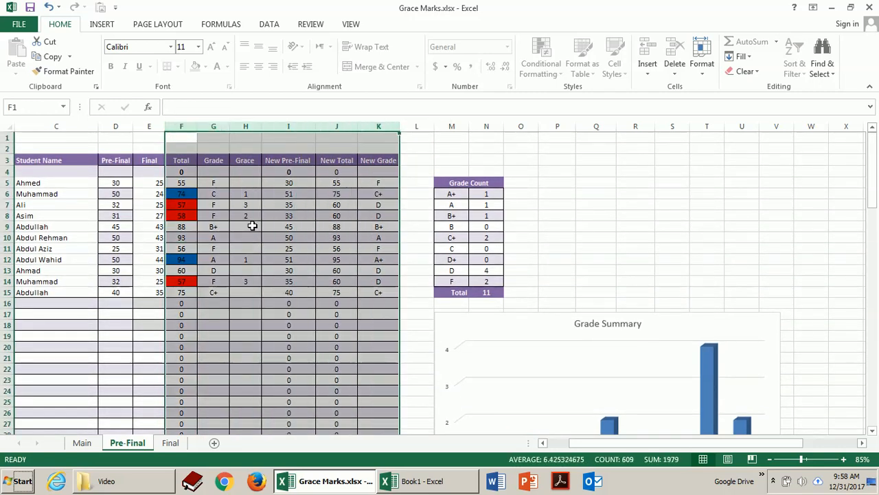
click(182, 181)
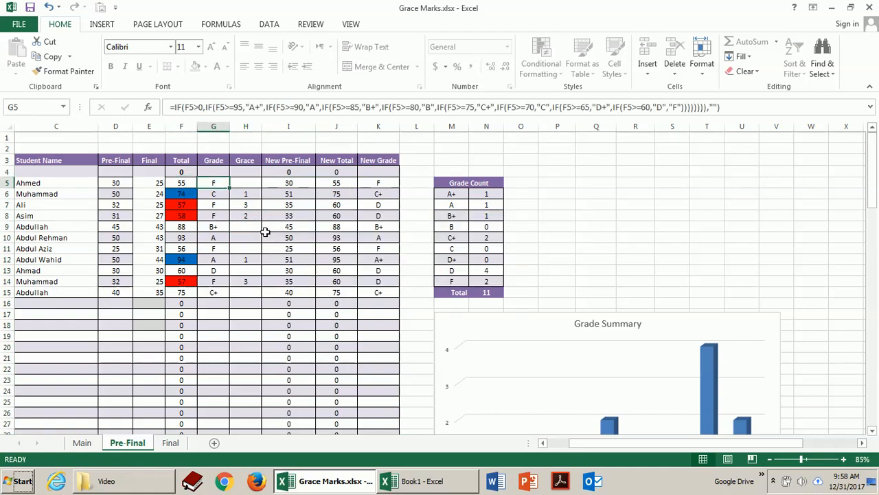
click(244, 181)
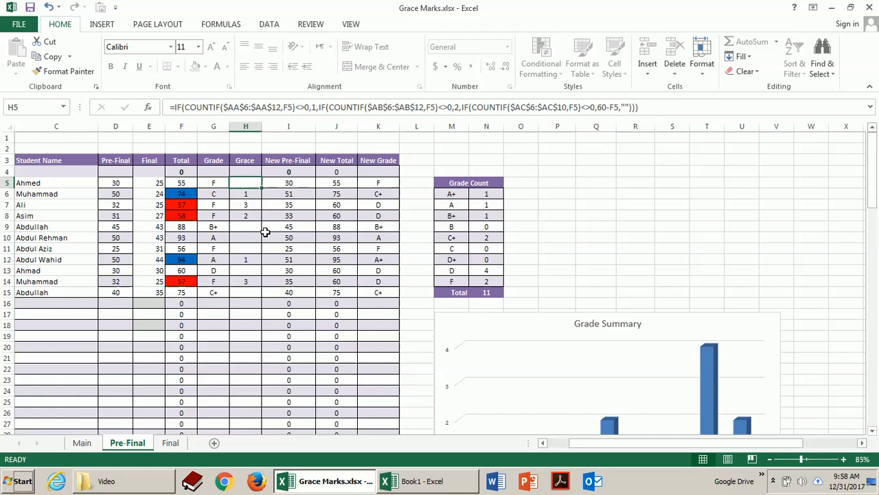
mouse_move(209, 203)
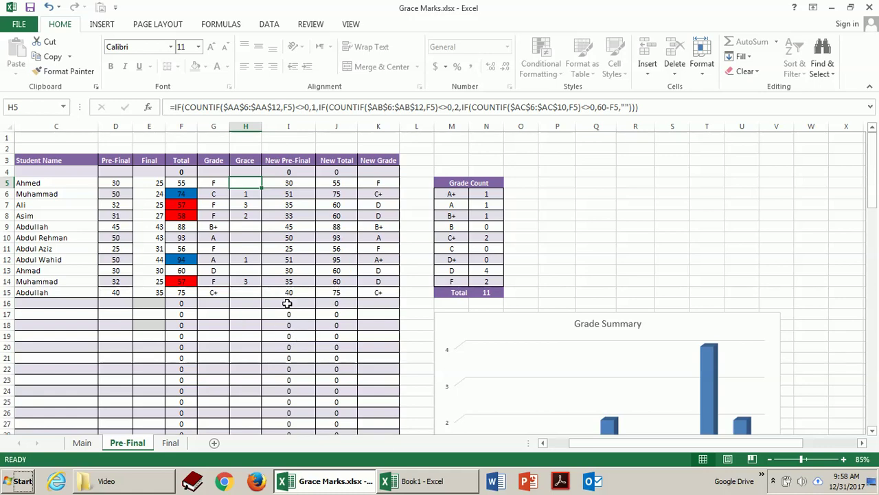
mouse_move(288, 63)
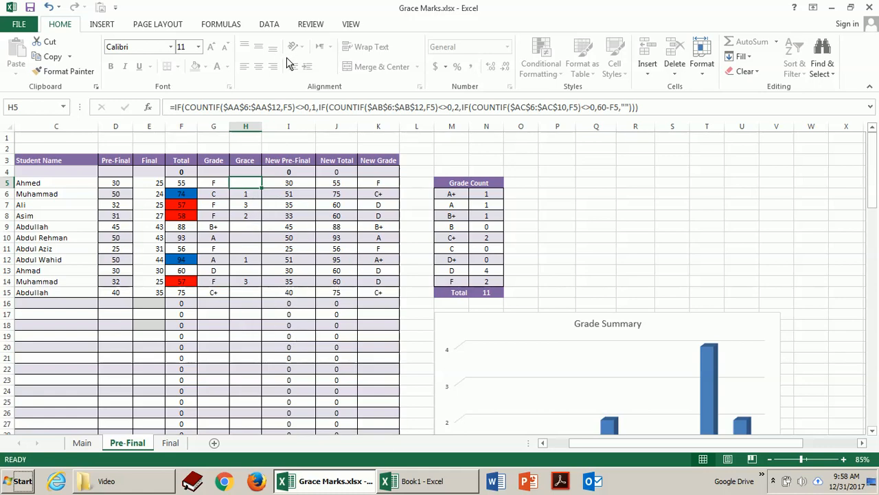
click(520, 161)
text(CC)
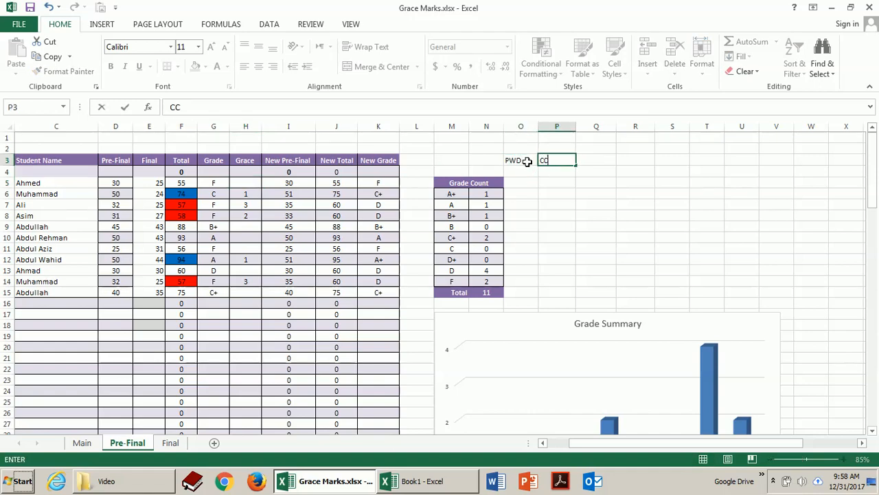
Step: Finish the CCSIT password note and unprotect the Pre-Final sheet via Review with that password
text(SIT)
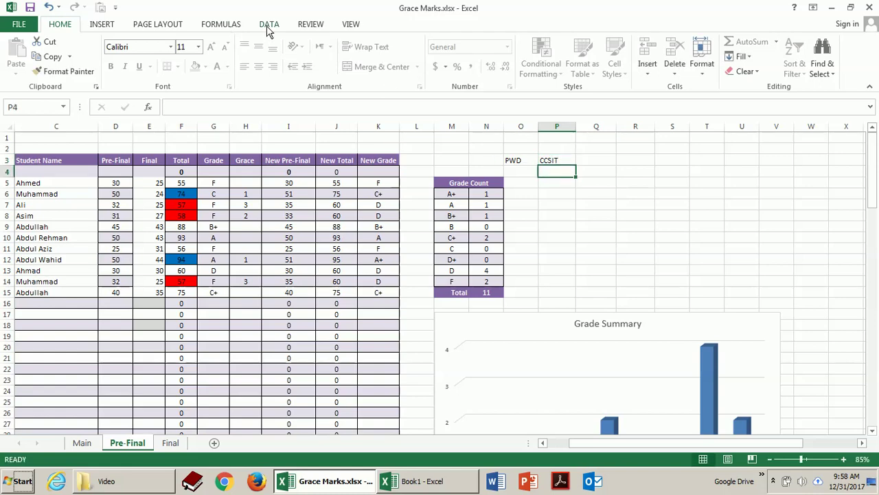
click(350, 25)
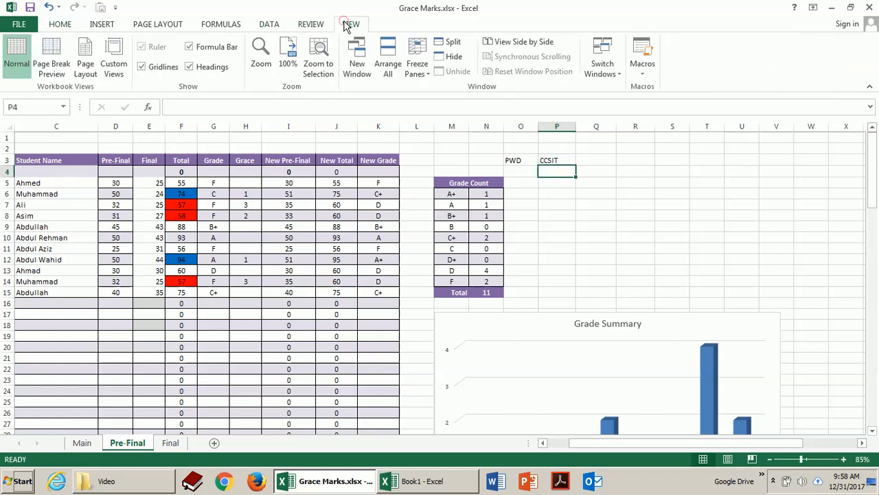
click(311, 25)
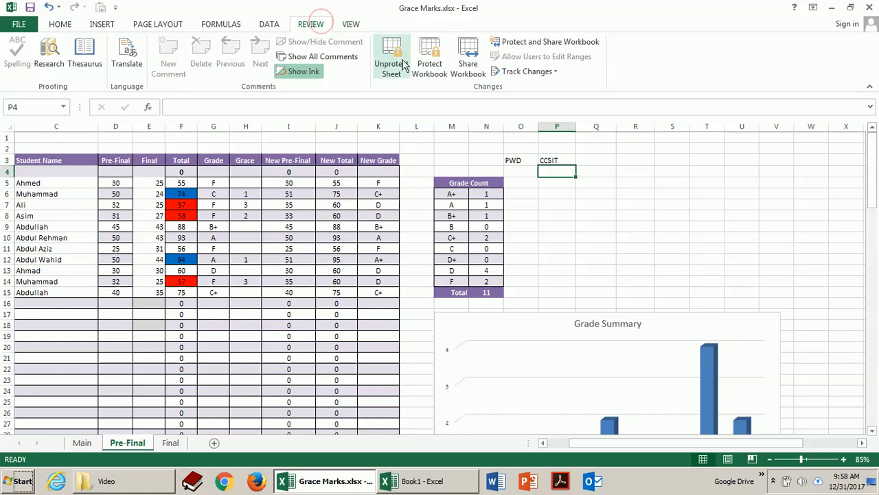
click(390, 58)
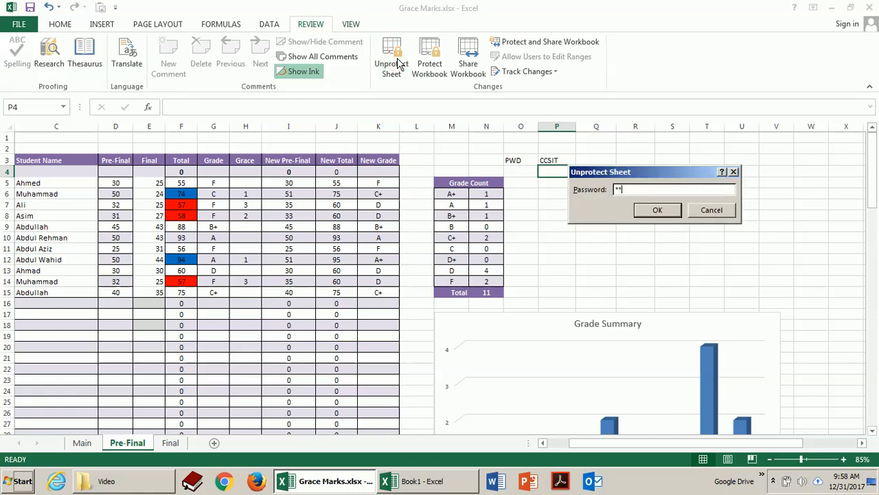
click(657, 209)
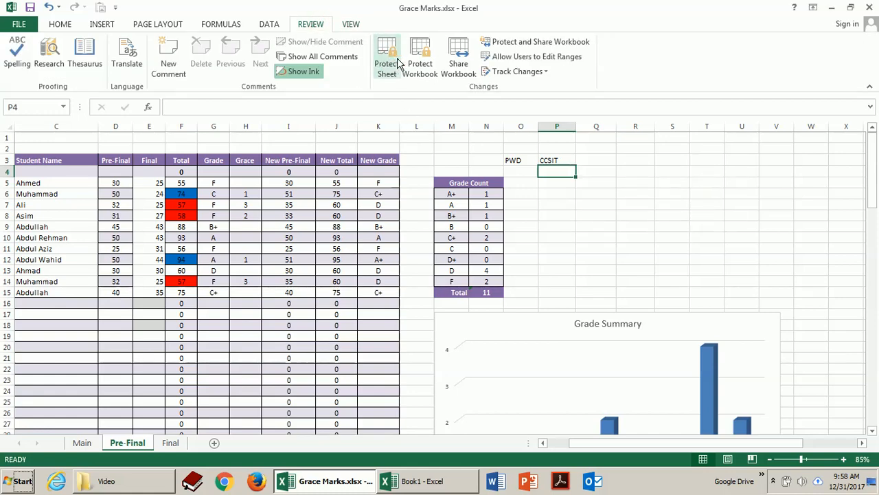
click(245, 181)
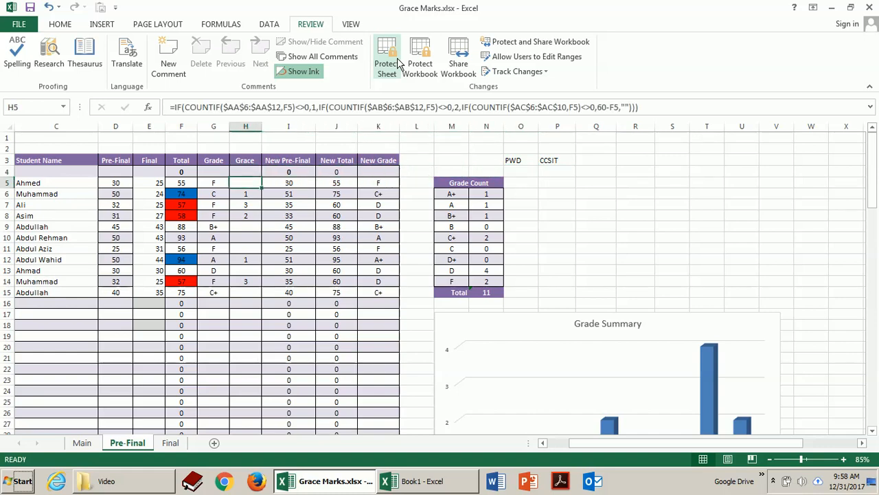